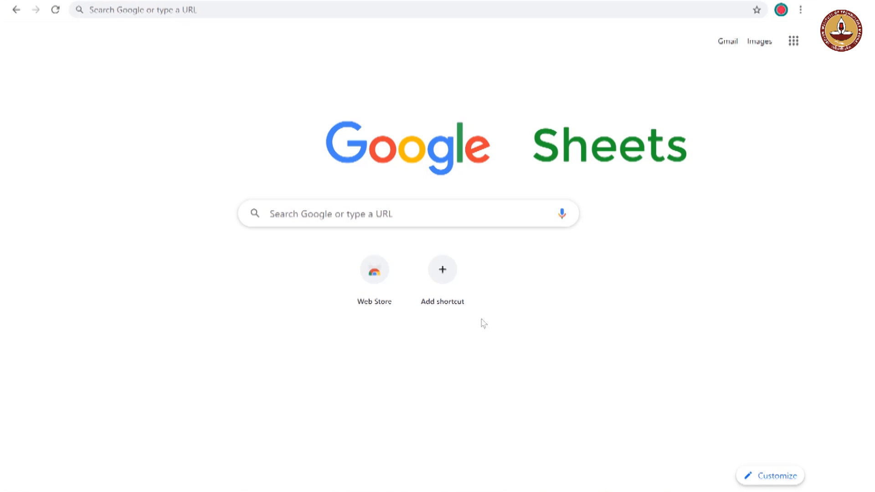
Search Chrome for 'Google Sheets' and follow its about page to the Sheets home page.
{"action": "type", "text": "G"}
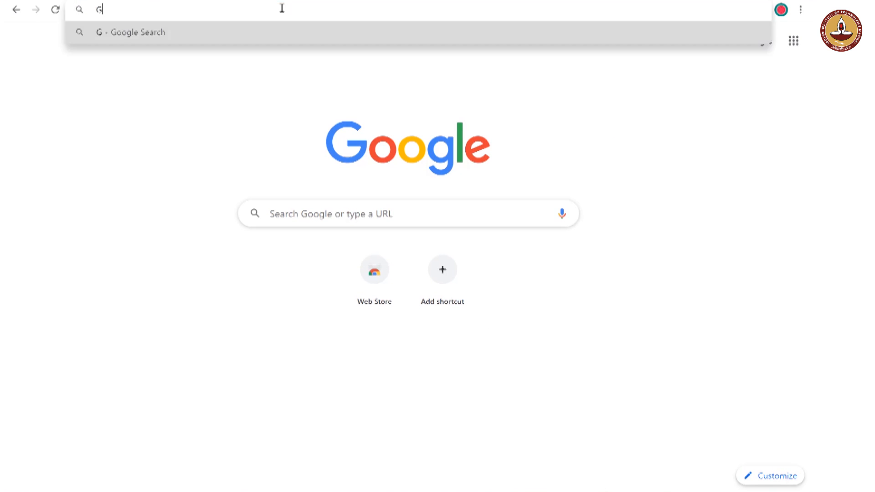
{"action": "type", "text": "oogle Sheets"}
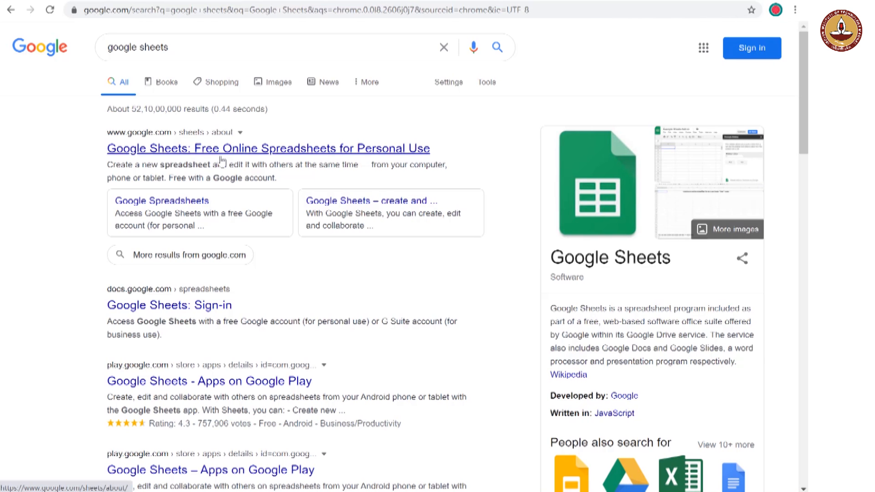
{"action": "left_click", "coordinate": [269, 147]}
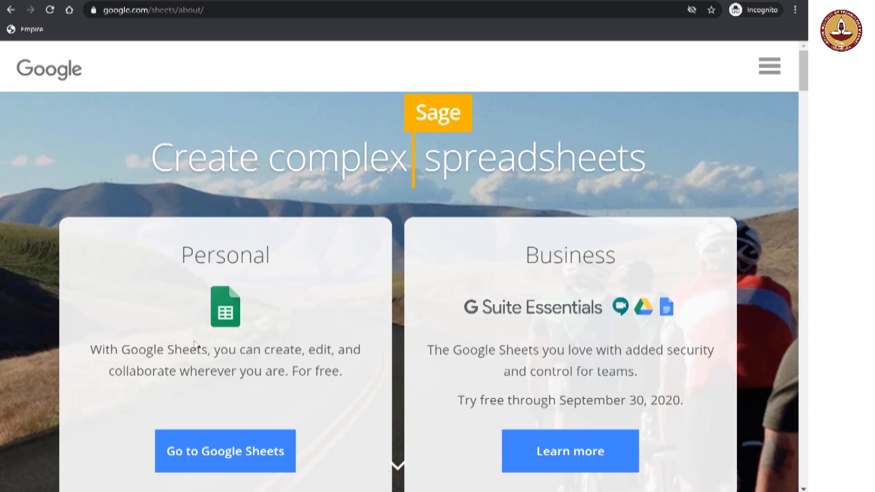
{"action": "left_click", "coordinate": [224, 450]}
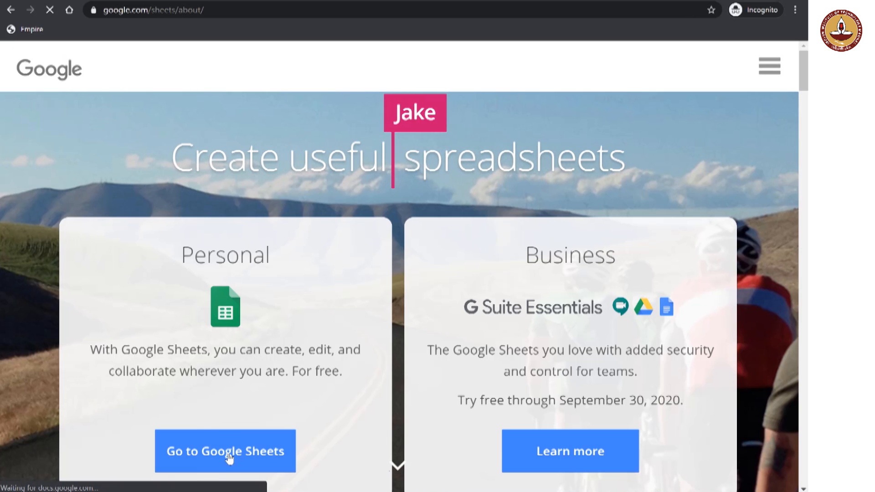
{"action": "left_click", "coordinate": [225, 451]}
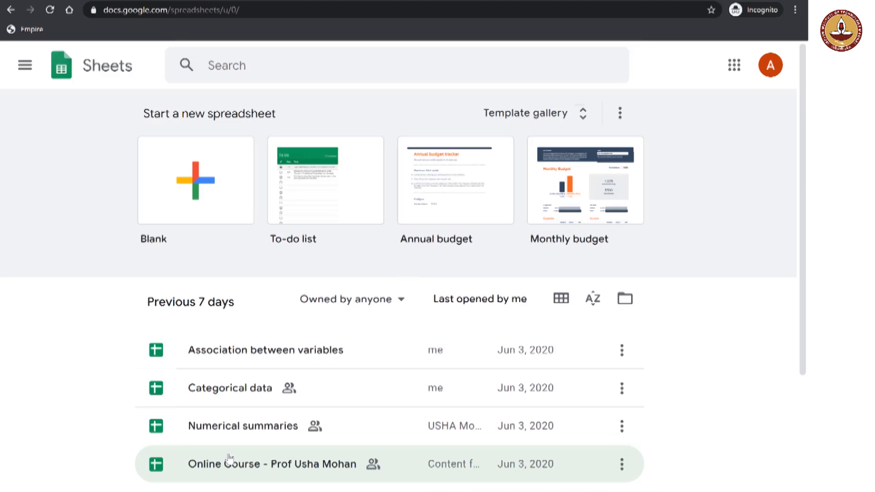
Create a new blank spreadsheet from the Sheets home page templates.
{"action": "left_click", "coordinate": [271, 464]}
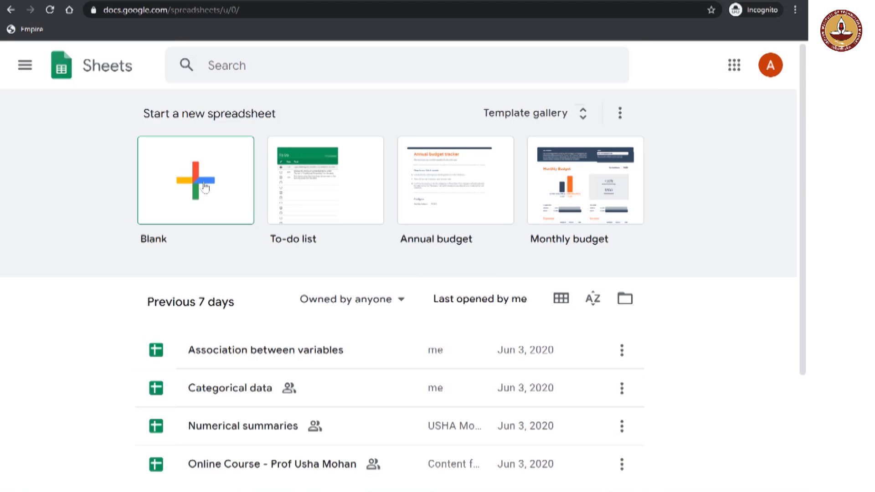
{"action": "left_click", "coordinate": [196, 179]}
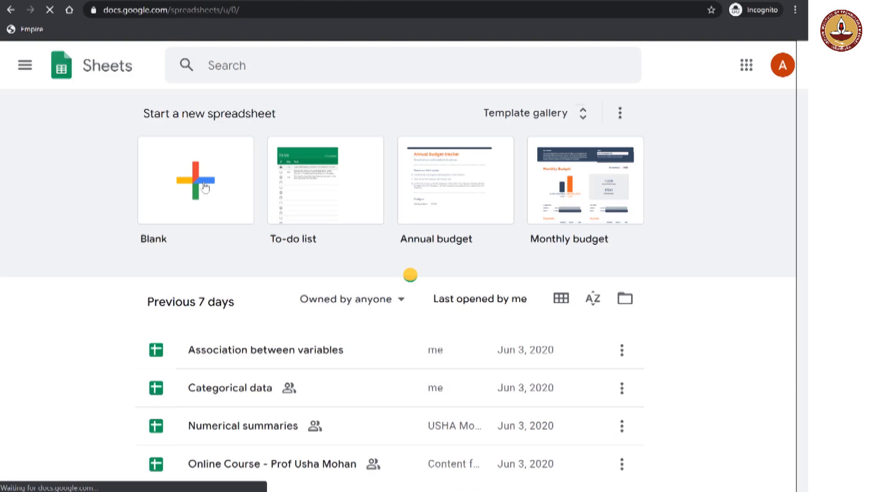
{"action": "left_click", "coordinate": [194, 179]}
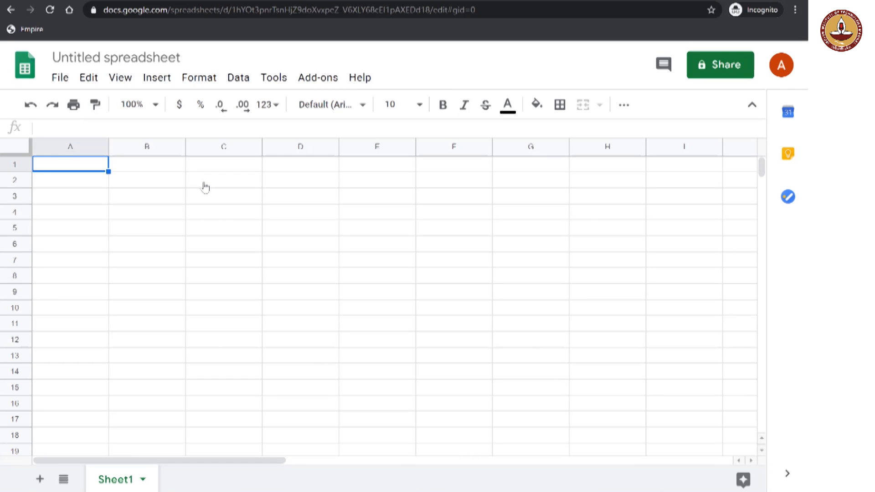
{"action": "left_click", "coordinate": [223, 195]}
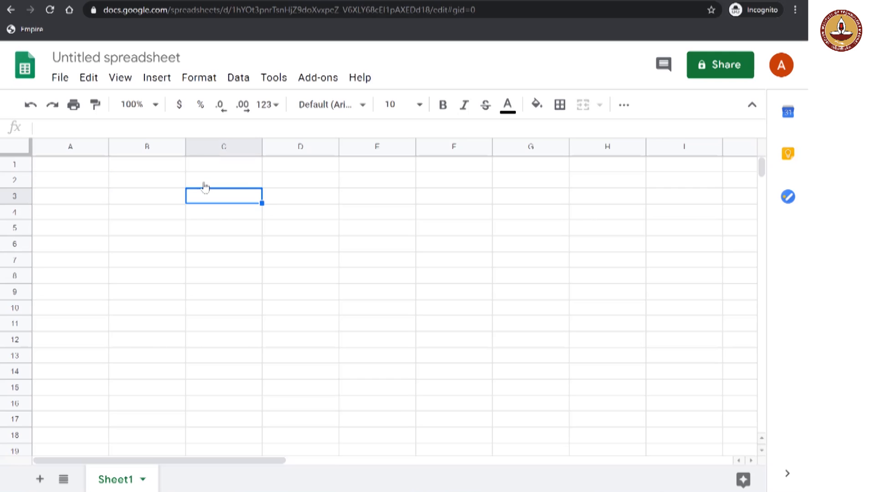
{"action": "left_click", "coordinate": [300, 211]}
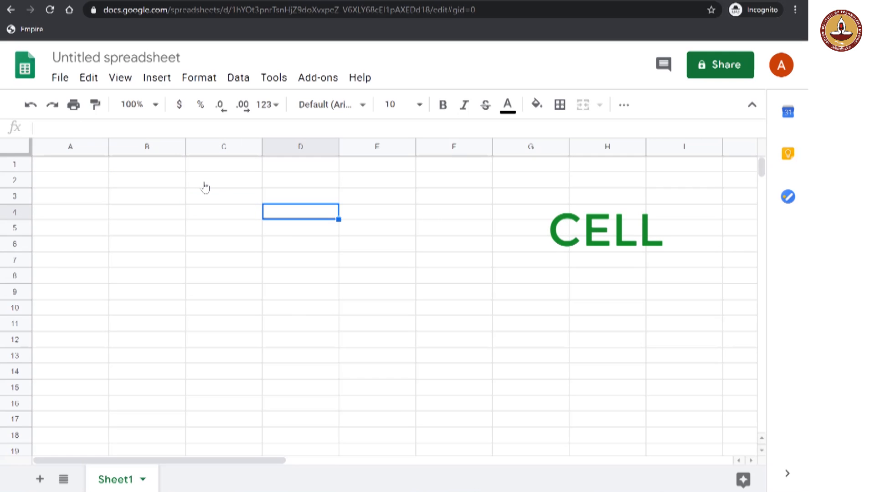
{"action": "left_click", "coordinate": [223, 196]}
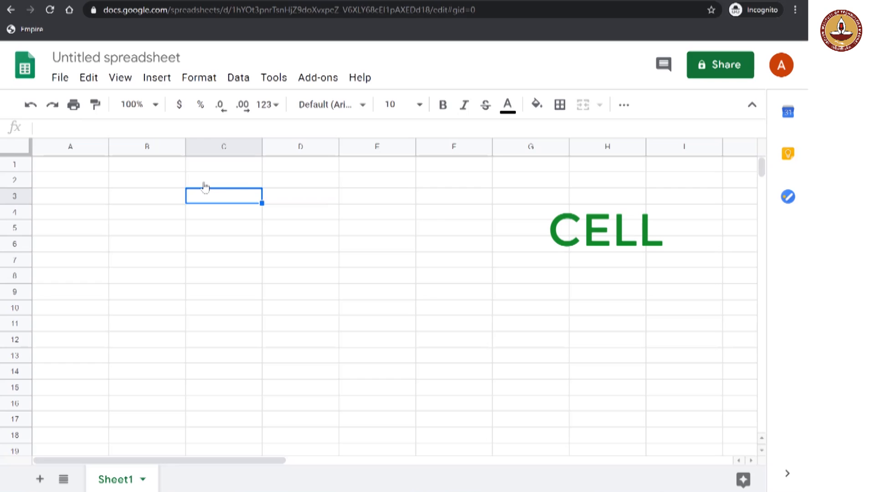
{"action": "left_click", "coordinate": [222, 227]}
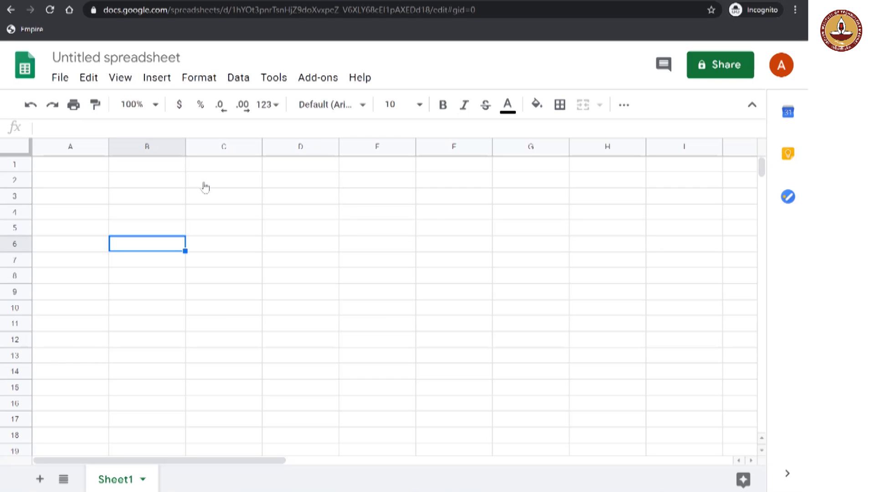
{"action": "left_click", "coordinate": [147, 228]}
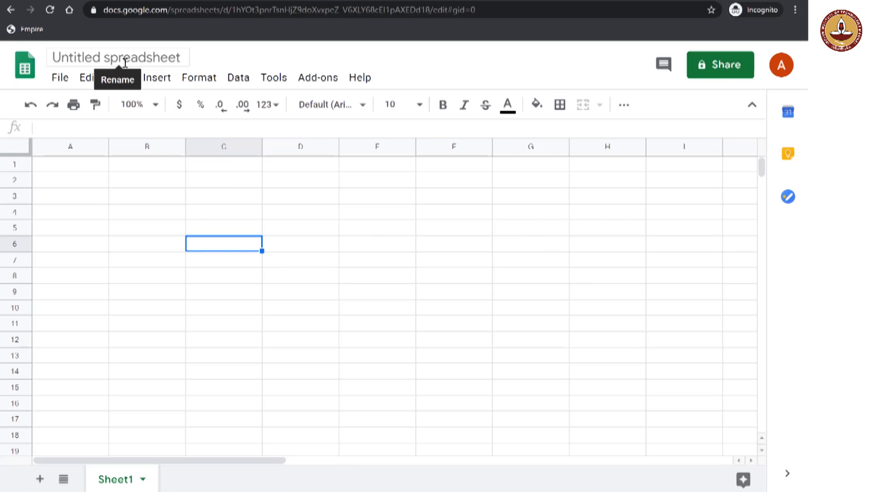
Retitle the untitled spreadsheet as 'My First Spreadsheet'.
{"action": "left_click", "coordinate": [117, 57]}
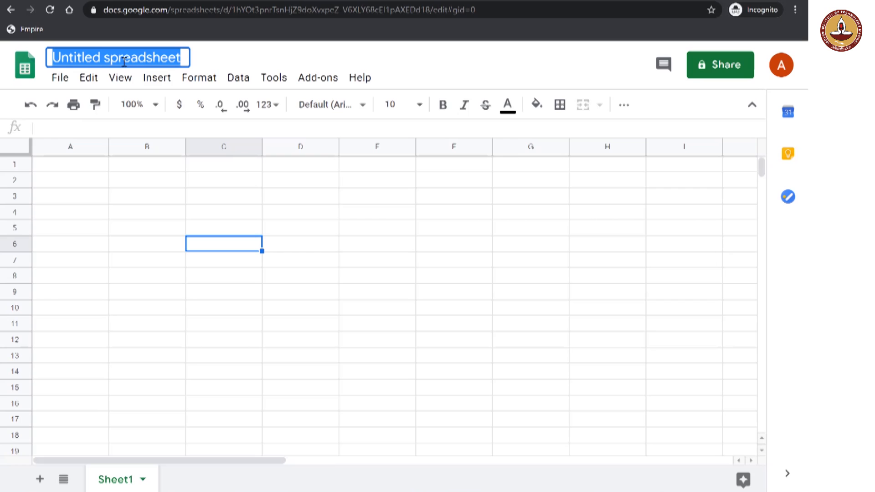
{"action": "type", "text": "My First S"}
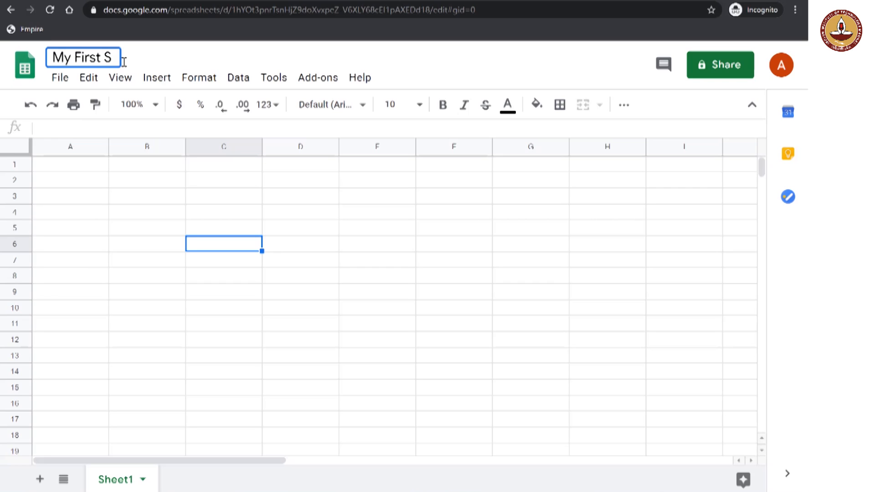
{"action": "type", "text": "preadsheet"}
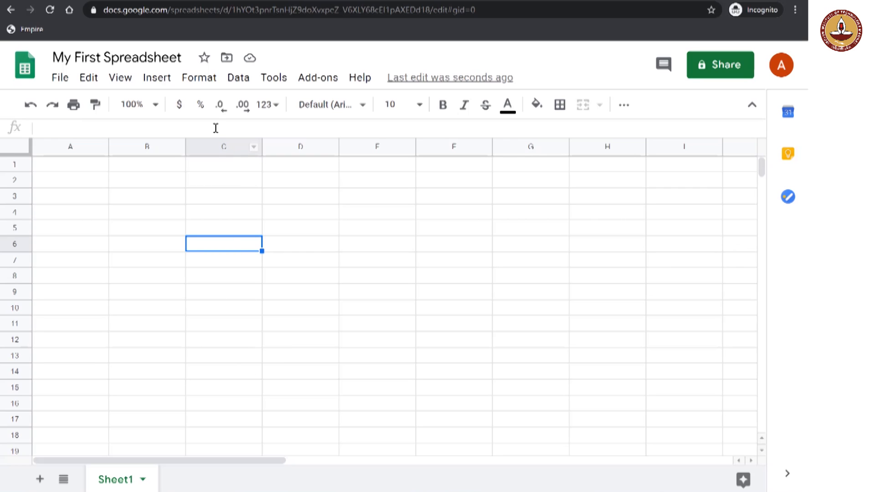
{"action": "mouse_move", "coordinate": [219, 177]}
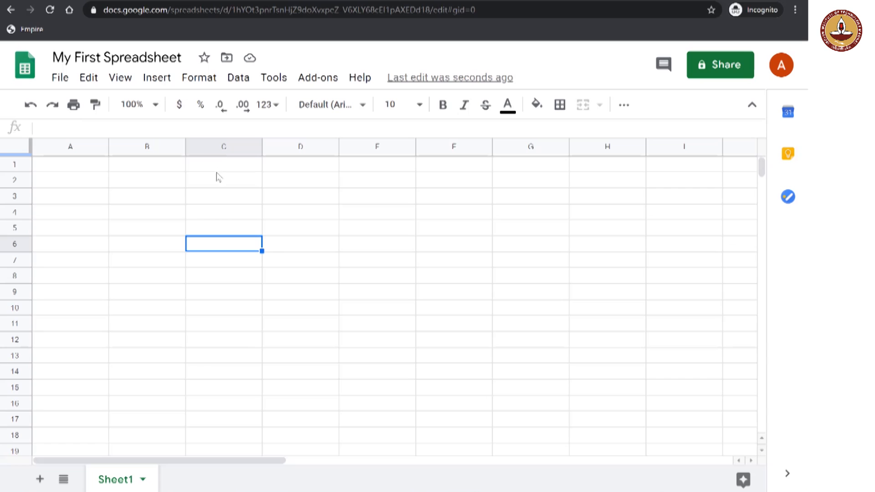
{"action": "mouse_move", "coordinate": [216, 154]}
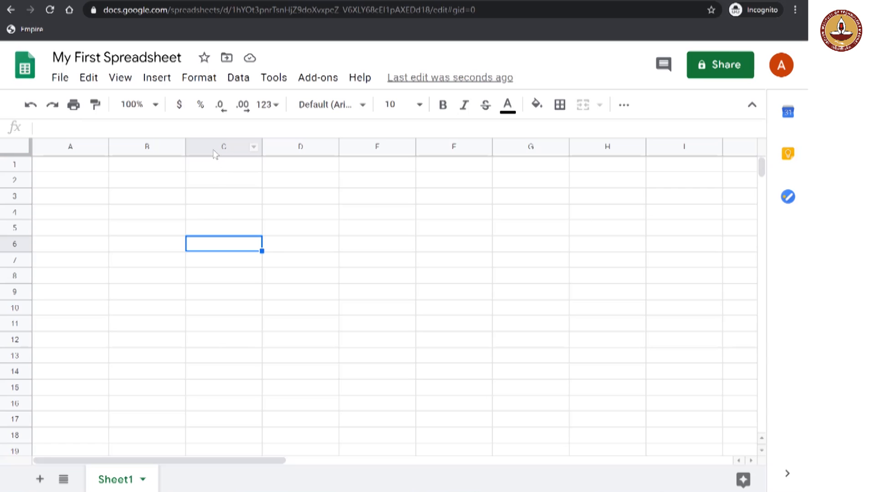
{"action": "left_click", "coordinate": [223, 146]}
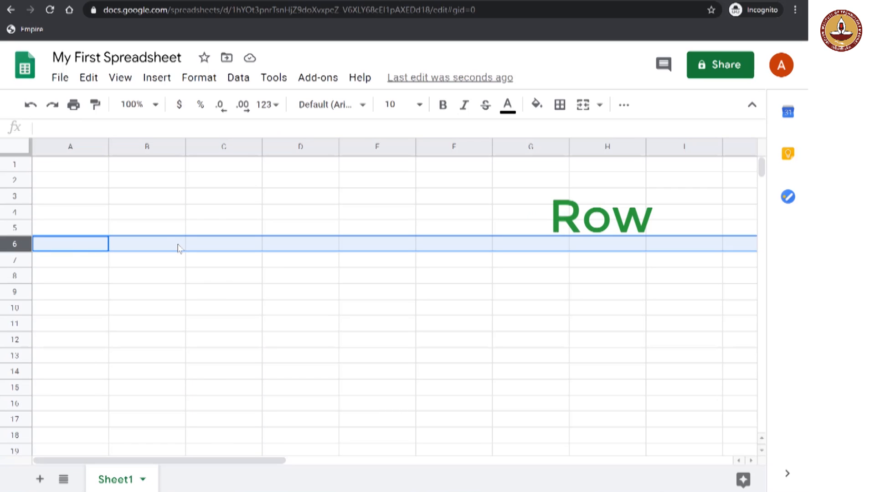
{"action": "mouse_move", "coordinate": [298, 319]}
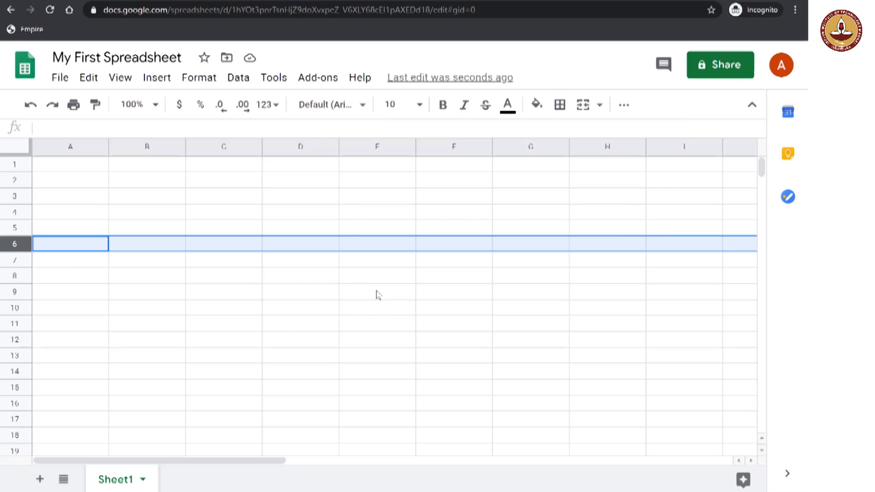
{"action": "left_click", "coordinate": [377, 290]}
{"action": "type", "text": "E9"}
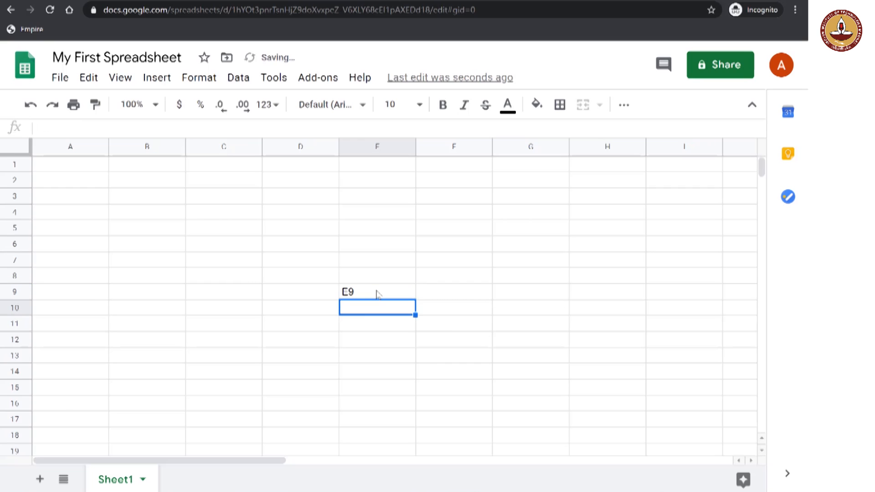
{"action": "mouse_move", "coordinate": [399, 393]}
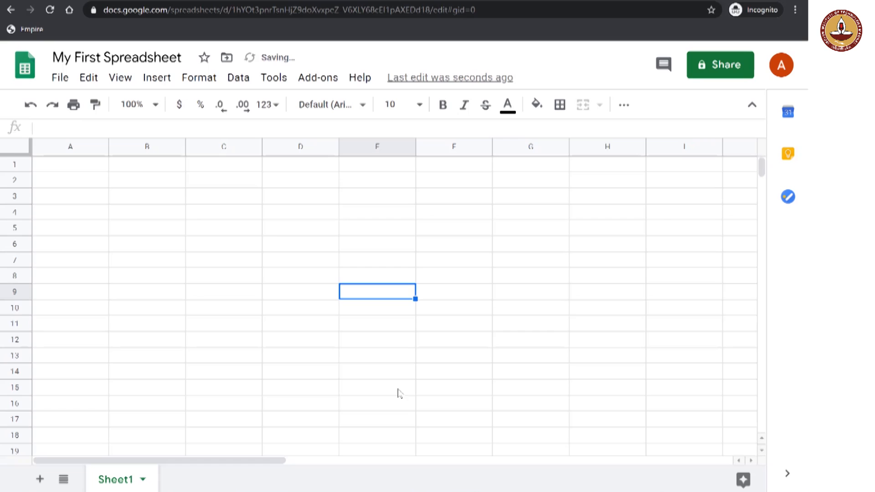
{"action": "left_click", "coordinate": [223, 228]}
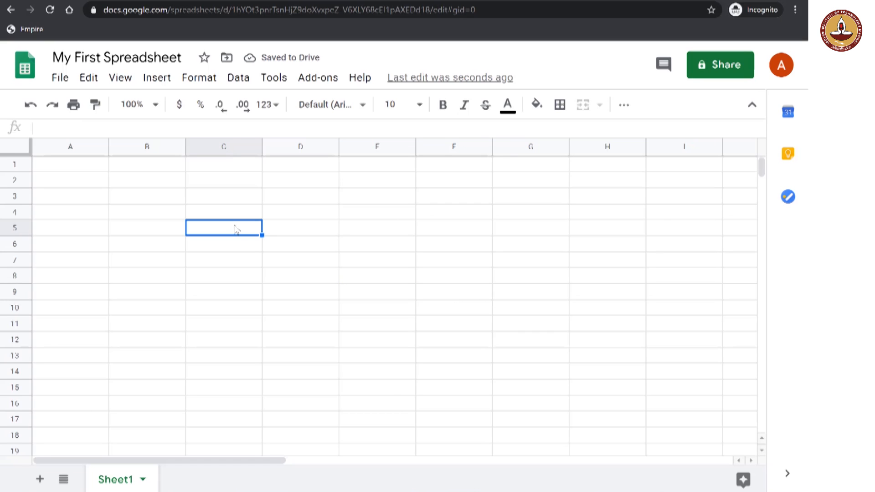
Enter the label 'Statistics' and the number 65843, then clear the number.
{"action": "type", "text": "St"}
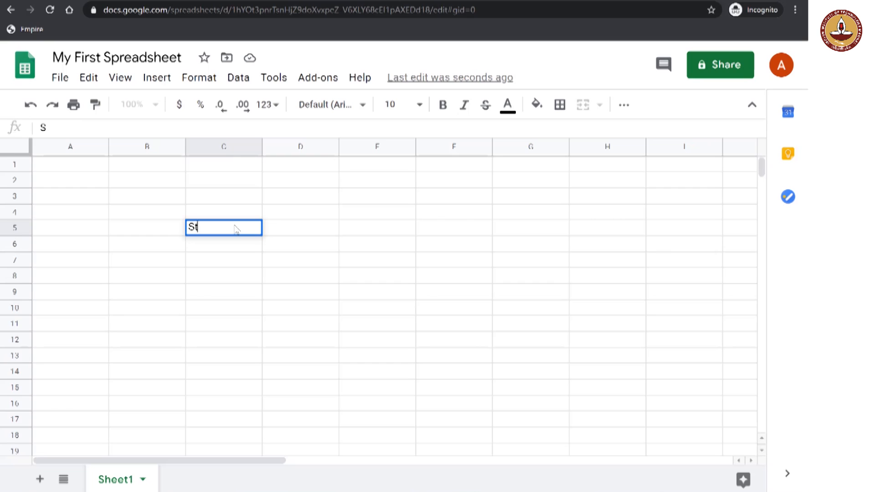
{"action": "type", "text": "atistics"}
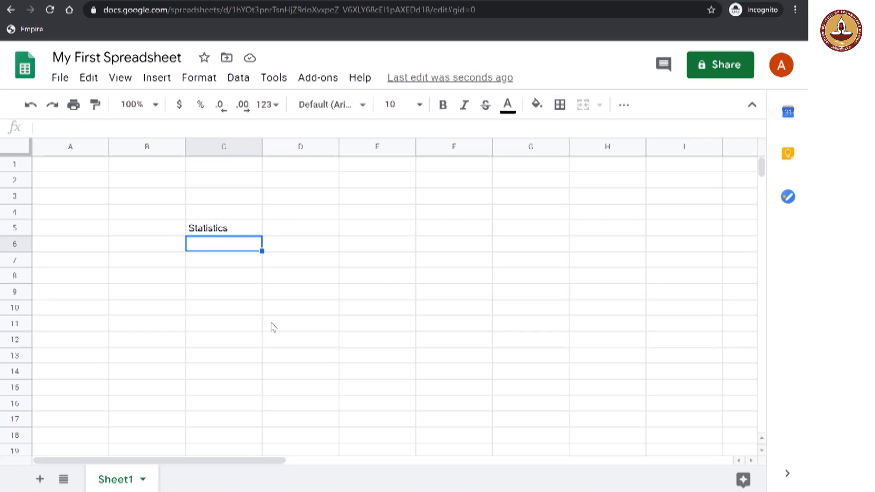
{"action": "type", "text": "65843"}
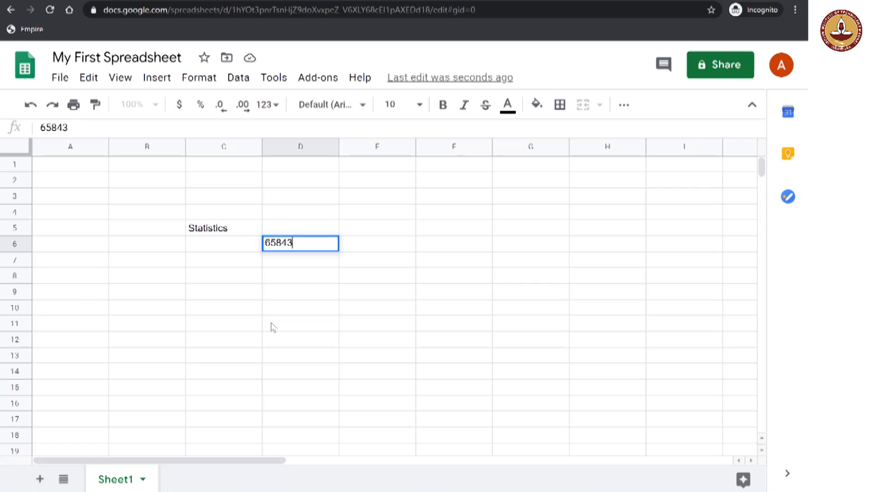
{"action": "key", "text": "enter"}
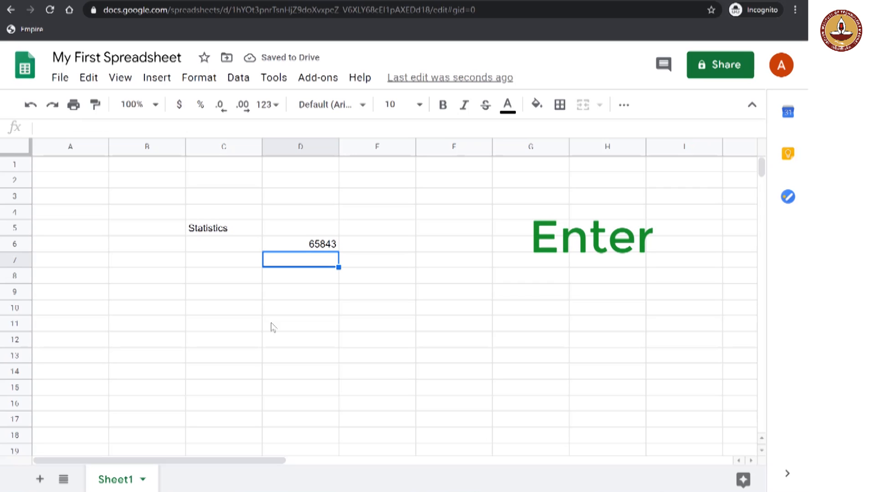
{"action": "key", "text": "Enter"}
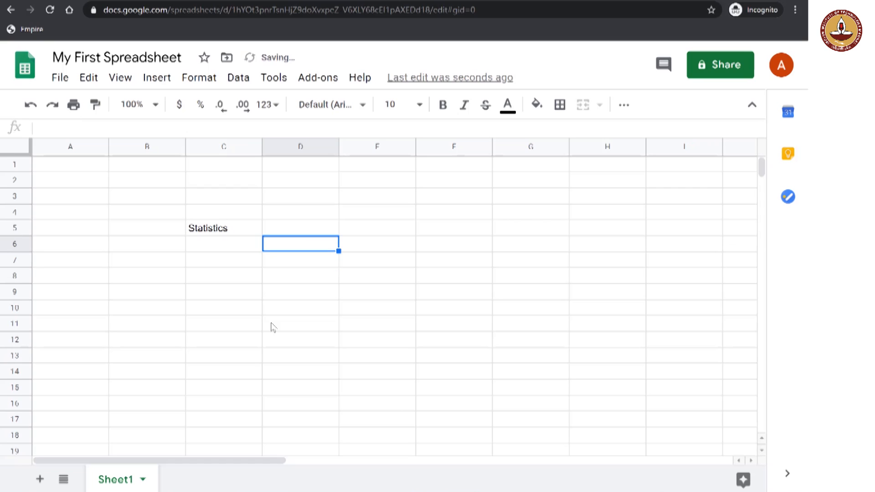
Delete the 'Statistics' label so the grid is blank, and select cell A1.
{"action": "left_click", "coordinate": [300, 323]}
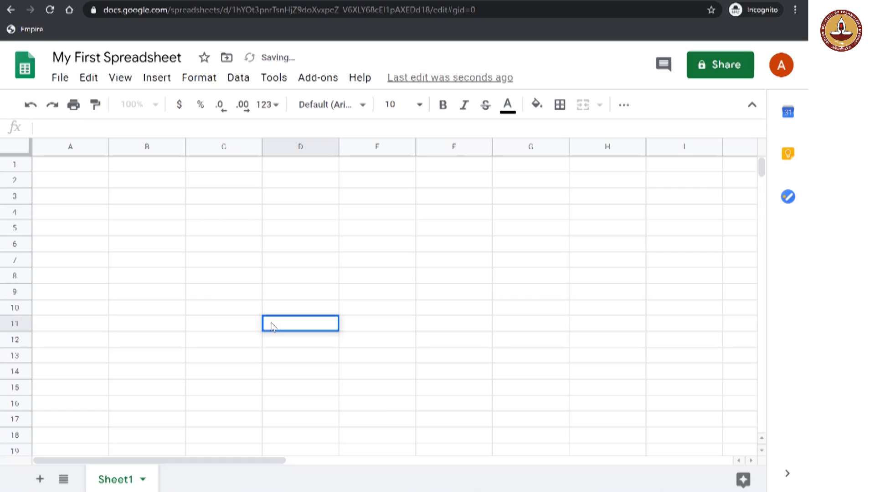
{"action": "mouse_move", "coordinate": [258, 305]}
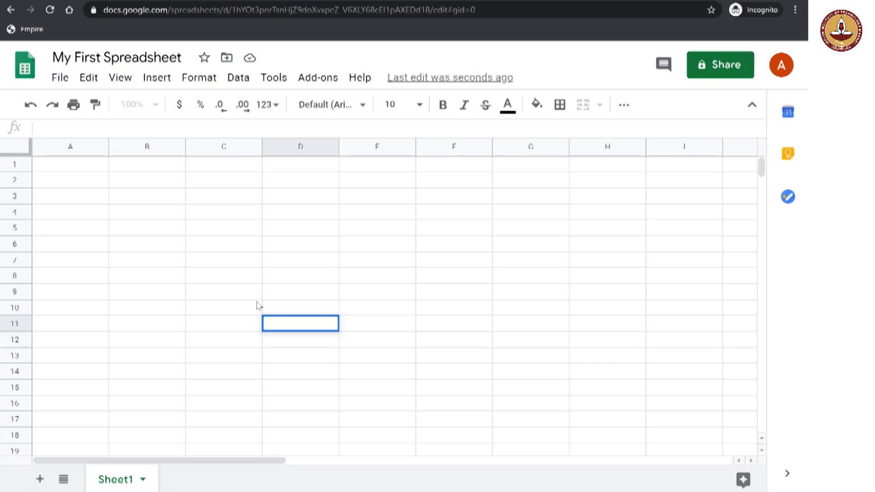
{"action": "double_click", "coordinate": [300, 323]}
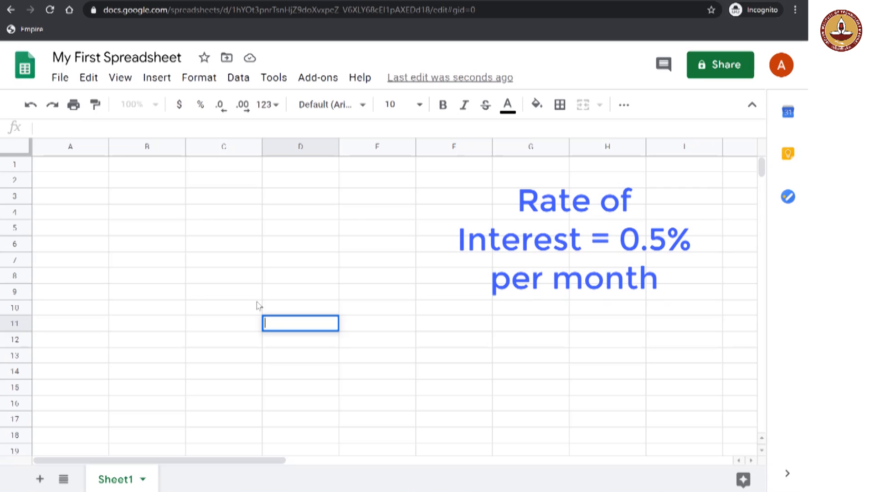
{"action": "left_click", "coordinate": [70, 179]}
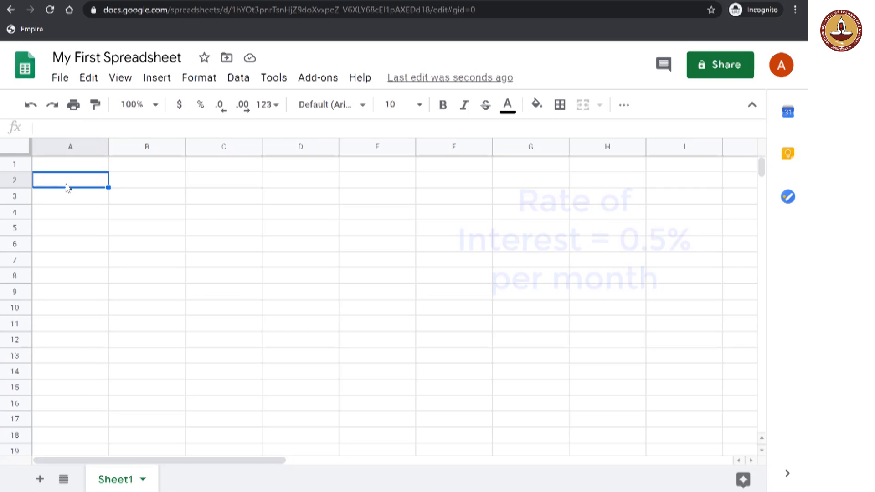
Enter March with 0, 0 and 10000 across row 1.
{"action": "type", "text": "Mar"}
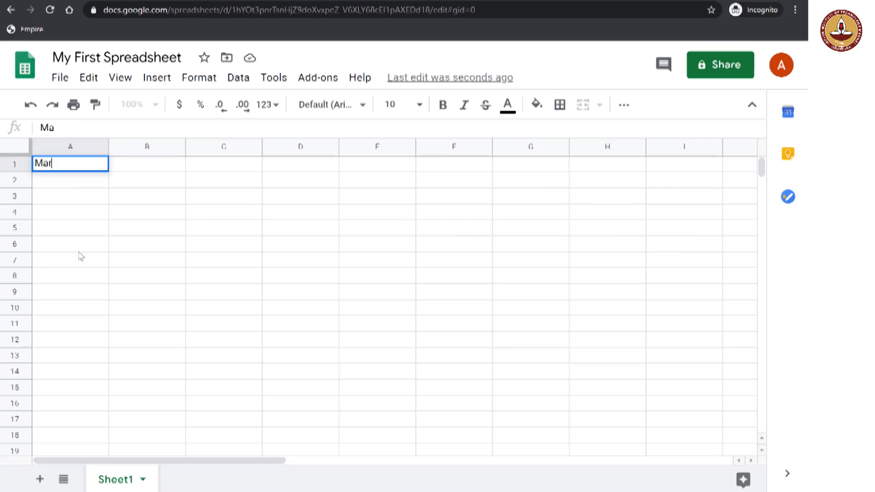
{"action": "type", "text": "rch"}
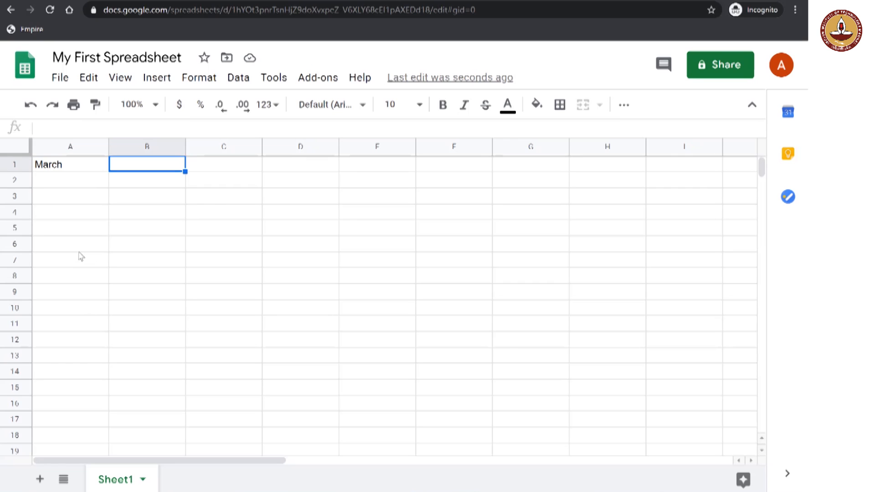
{"action": "type", "text": "0"}
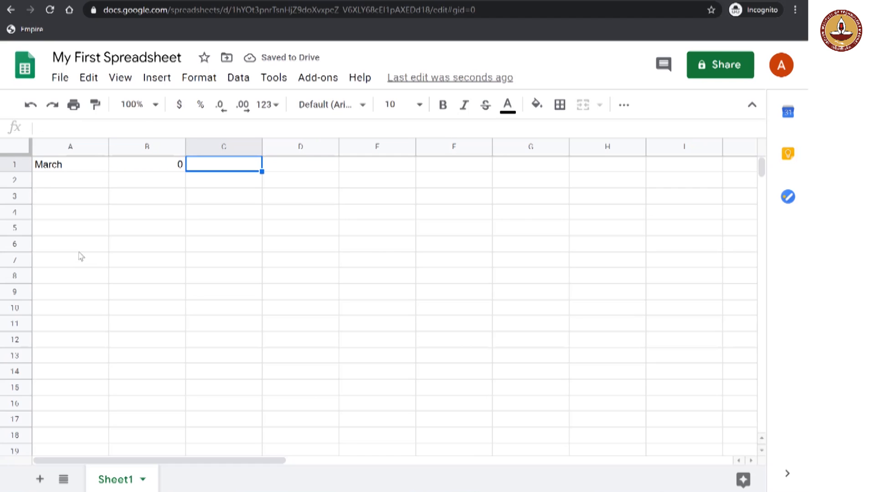
{"action": "type", "text": "0"}
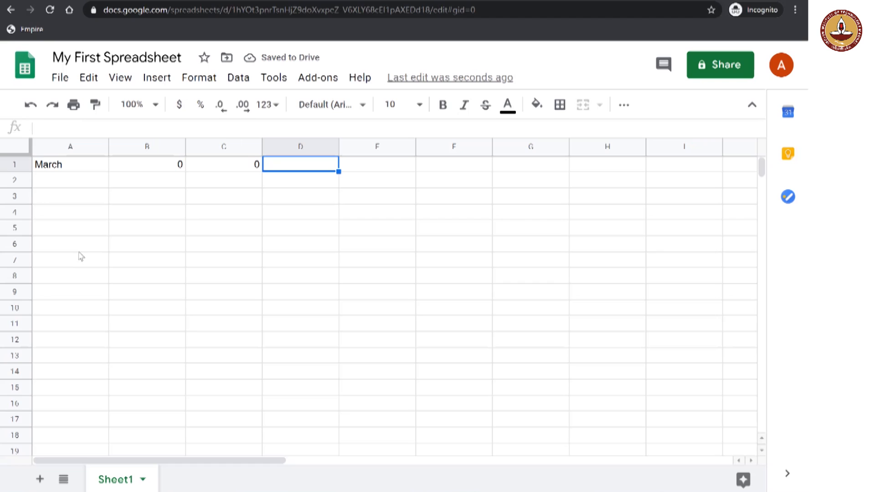
{"action": "type", "text": "10000"}
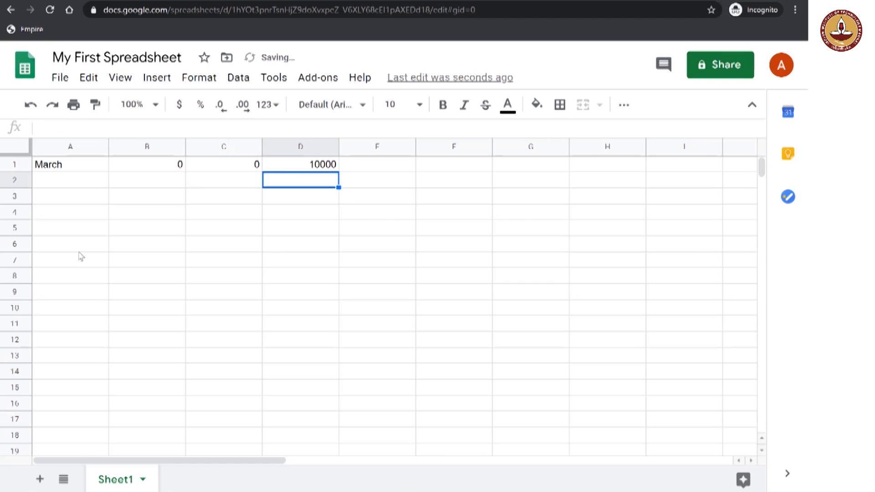
Enter April with 50, 50 and 10050 across row 2.
{"action": "left_click", "coordinate": [70, 179]}
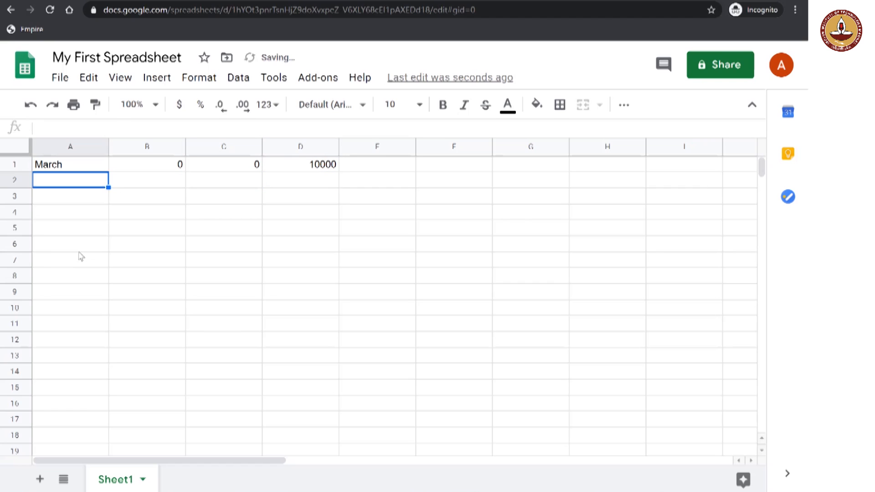
{"action": "type", "text": "A"}
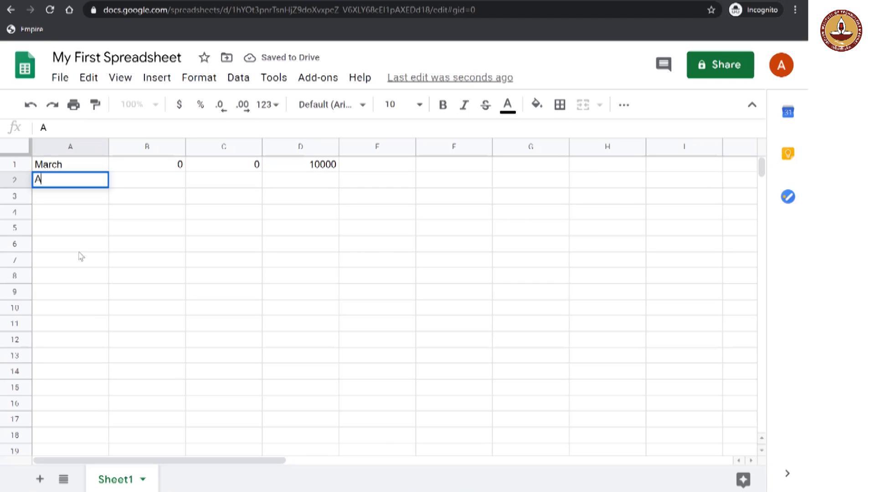
{"action": "type", "text": "pril"}
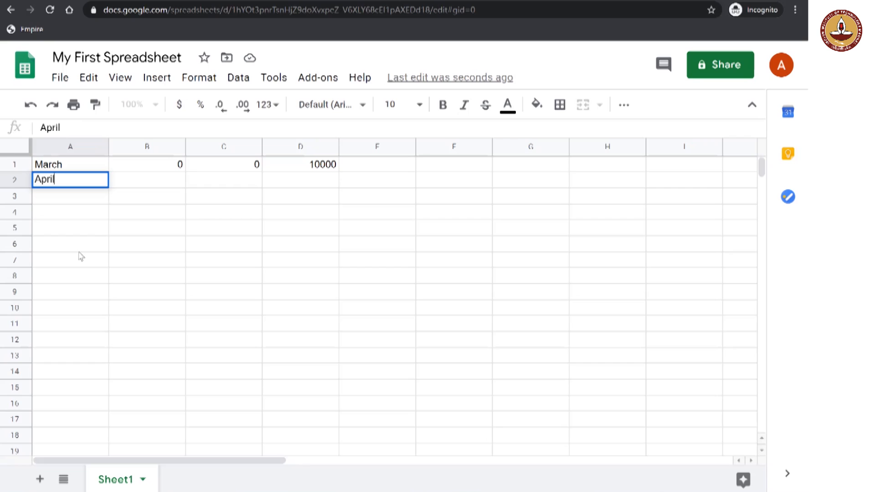
{"action": "key", "text": "enter"}
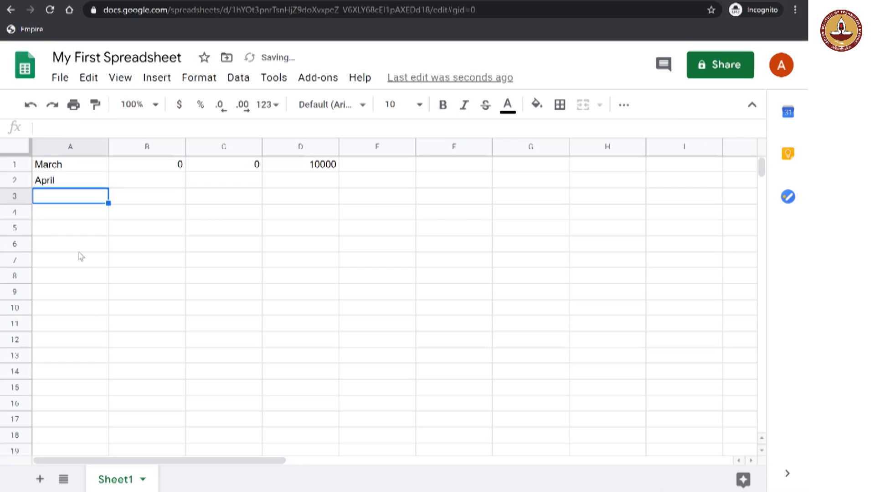
{"action": "left_click", "coordinate": [147, 180]}
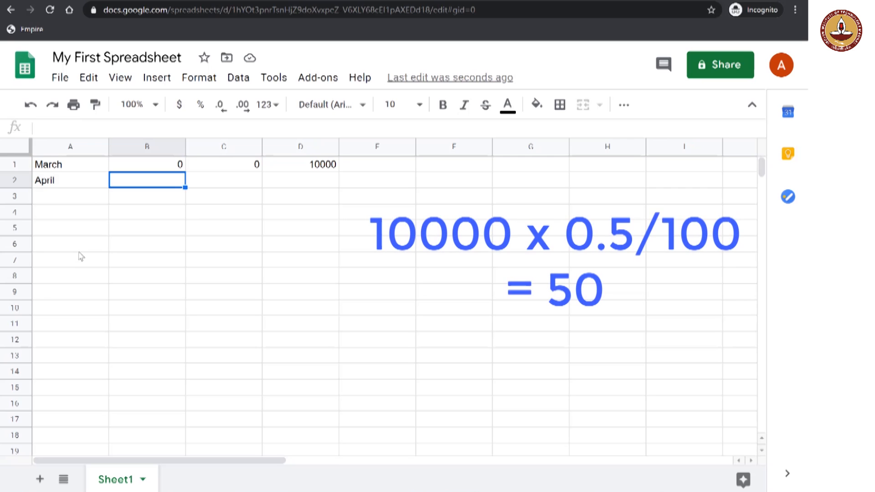
{"action": "type", "text": "50"}
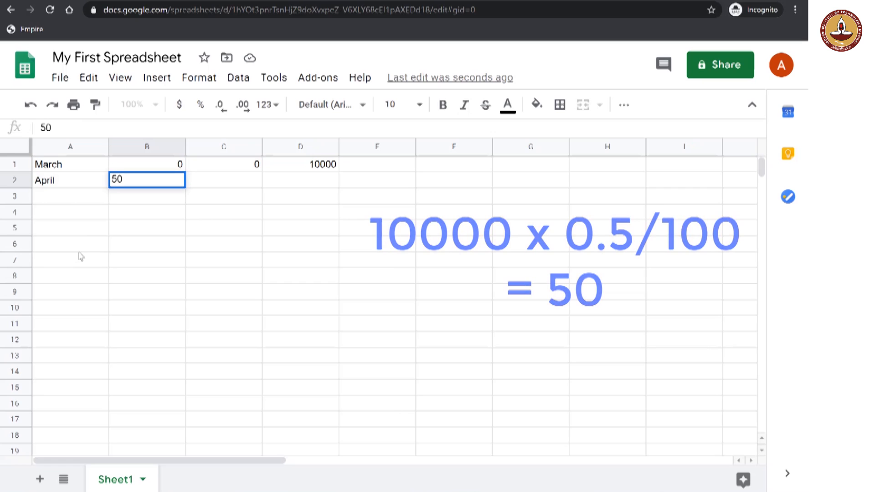
{"action": "key", "text": "Enter"}
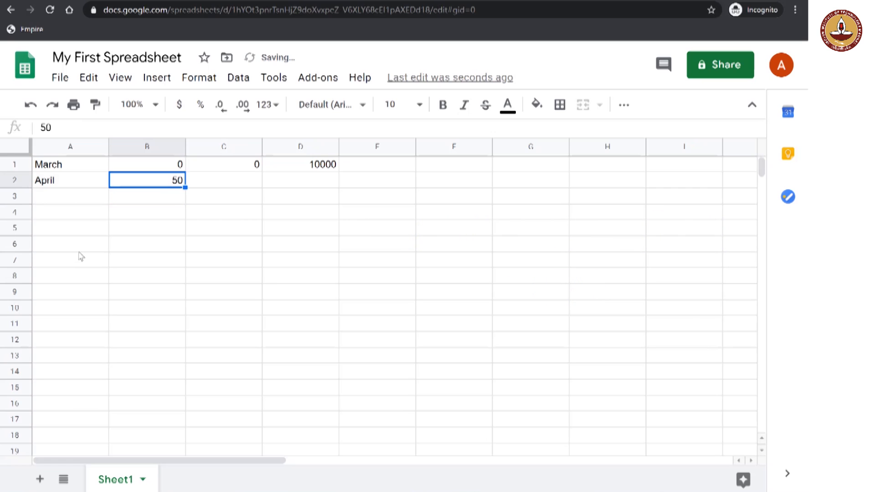
{"action": "left_click", "coordinate": [223, 179]}
{"action": "type", "text": "50"}
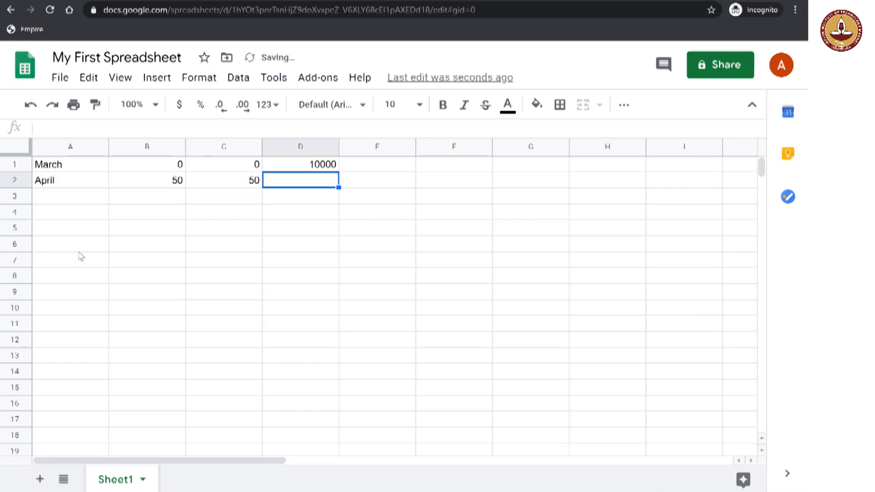
{"action": "type", "text": "10050"}
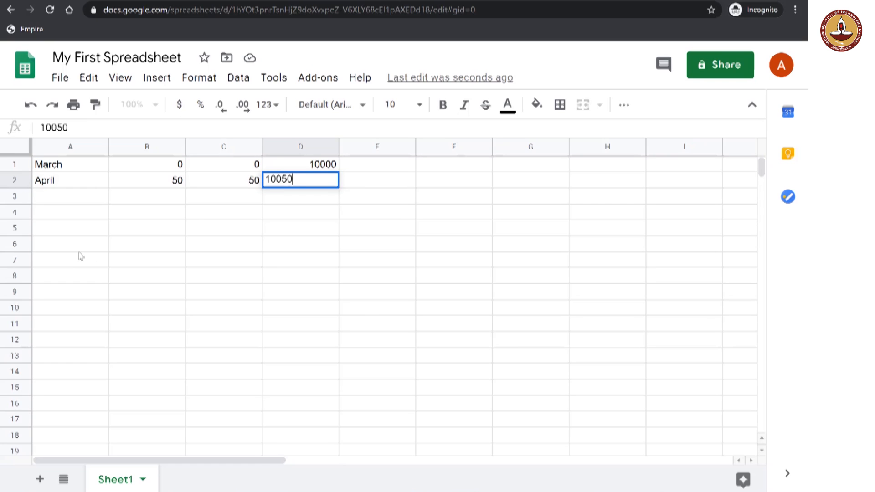
{"action": "key", "text": "enter"}
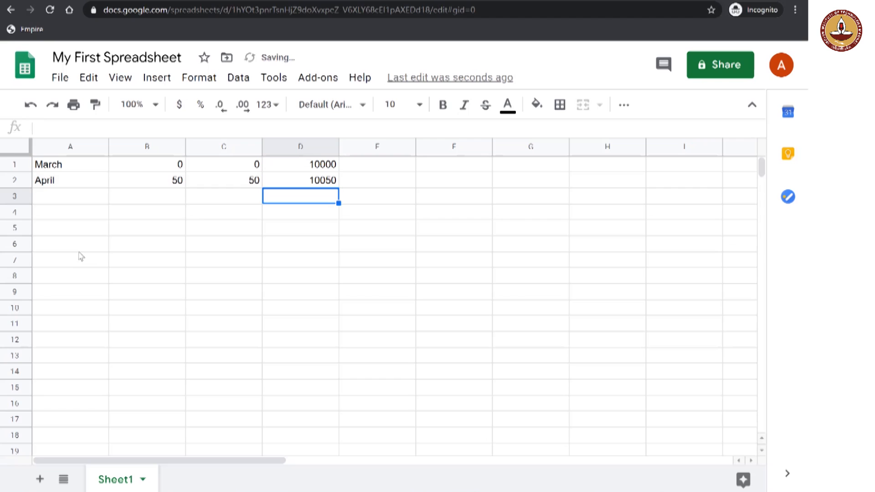
{"action": "left_click", "coordinate": [69, 196]}
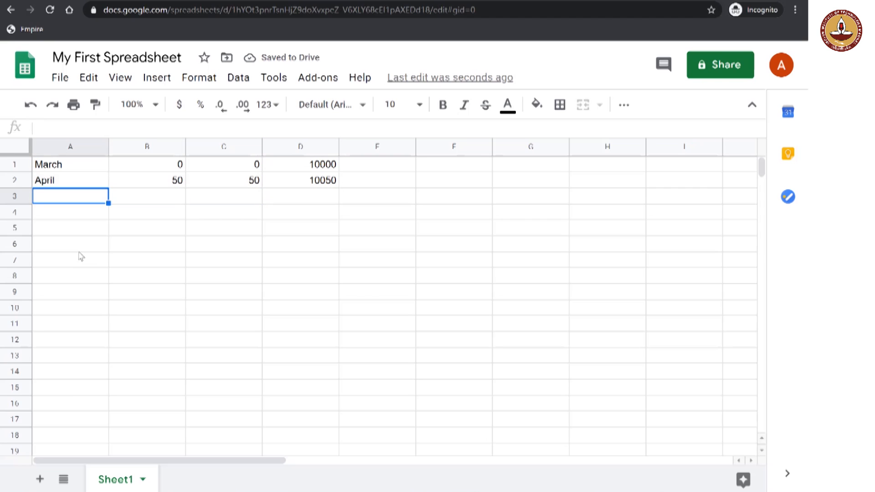
Fill row 3 with May, interest 50, cumulative 100 and total 10100.
{"action": "type", "text": "May"}
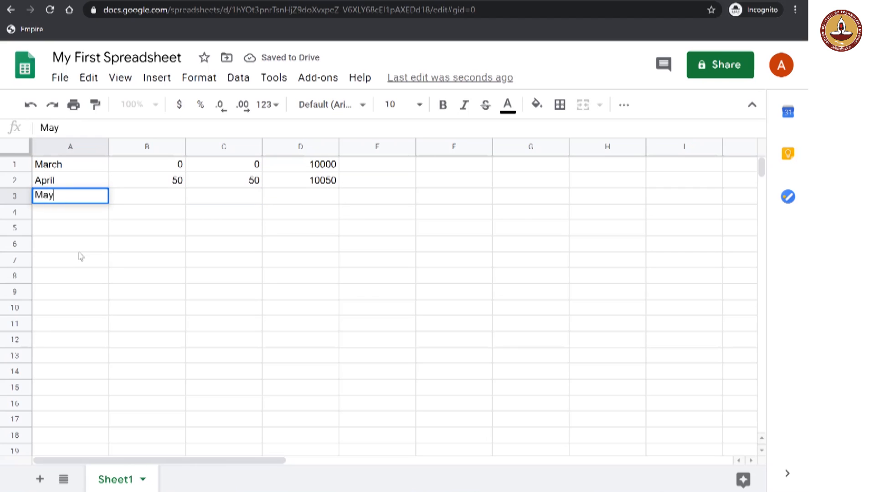
{"action": "key", "text": "Tab"}
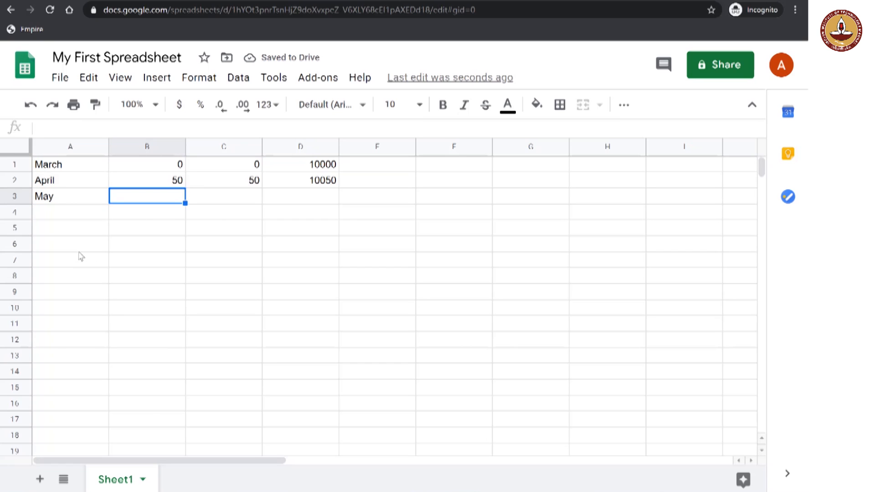
{"action": "type", "text": "50"}
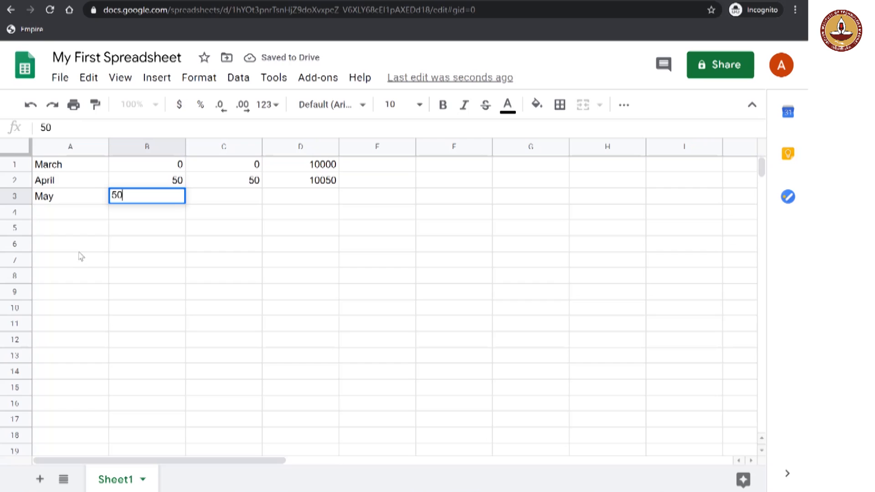
{"action": "key", "text": "enter"}
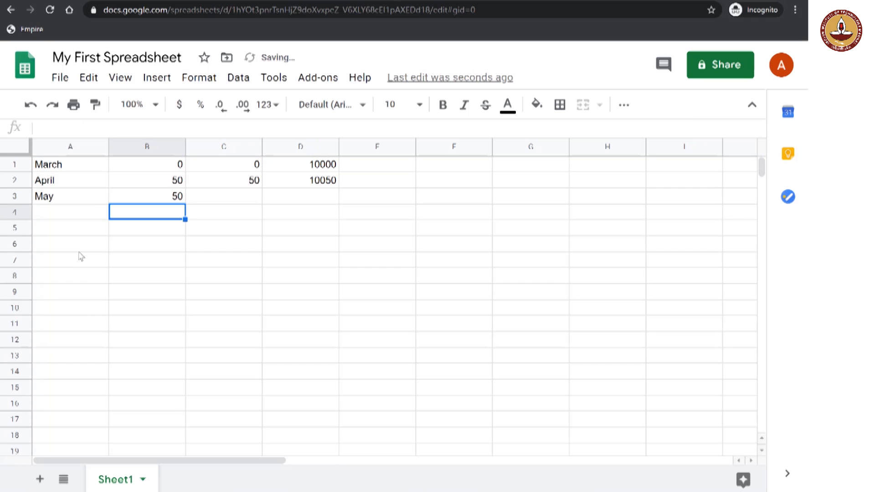
{"action": "left_click", "coordinate": [223, 196]}
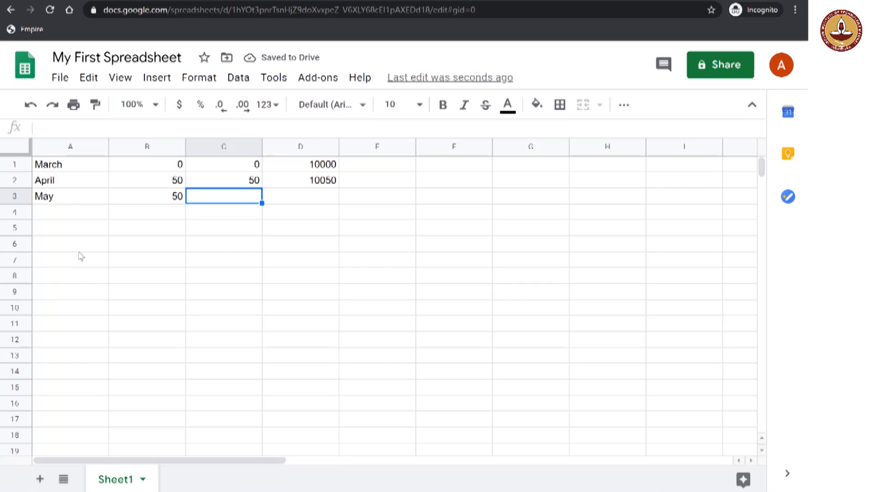
{"action": "type", "text": "100"}
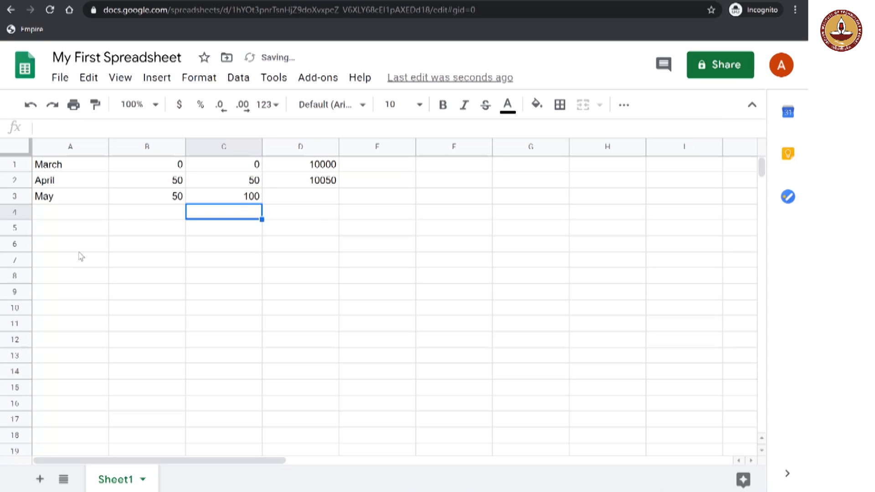
{"action": "left_click", "coordinate": [300, 196]}
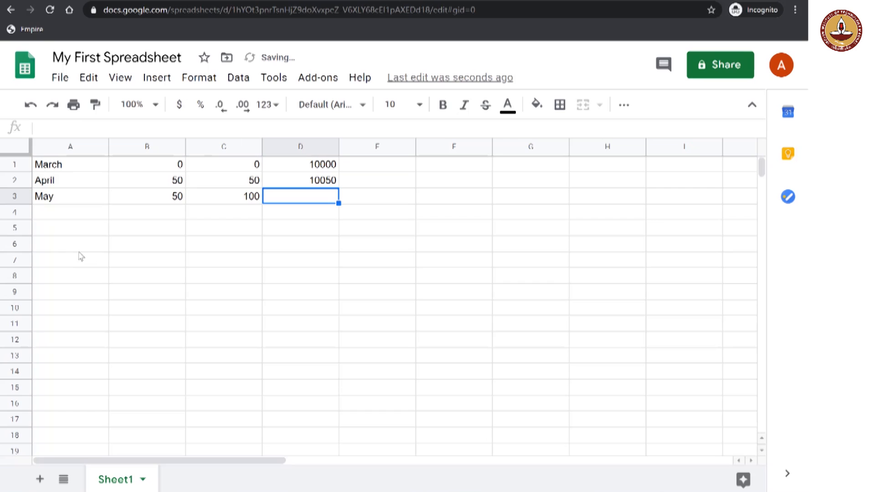
{"action": "type", "text": "1"}
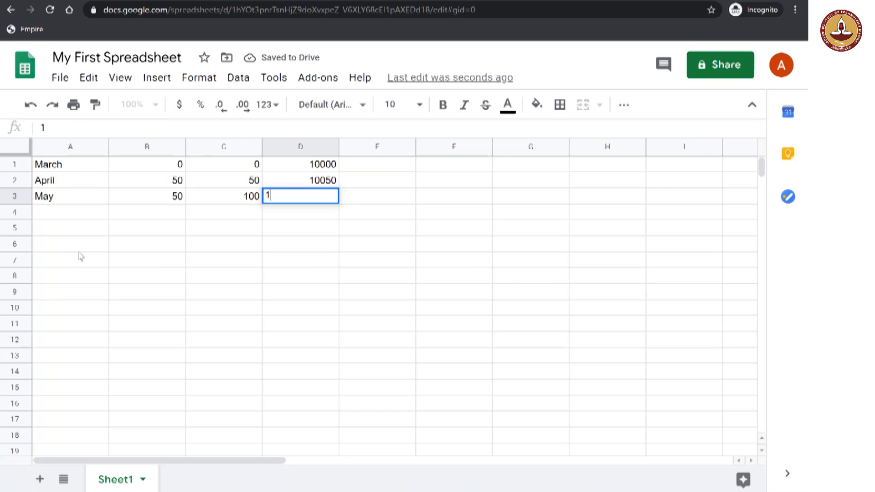
{"action": "type", "text": "00100"}
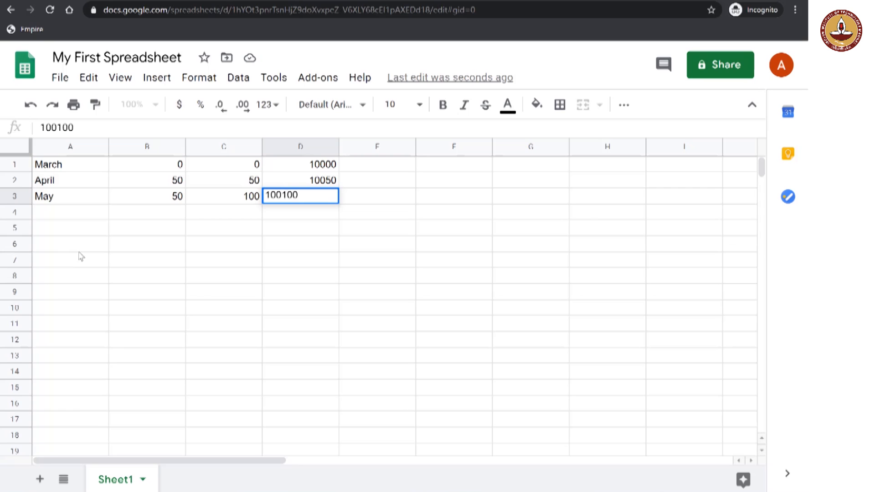
{"action": "key", "text": "enter"}
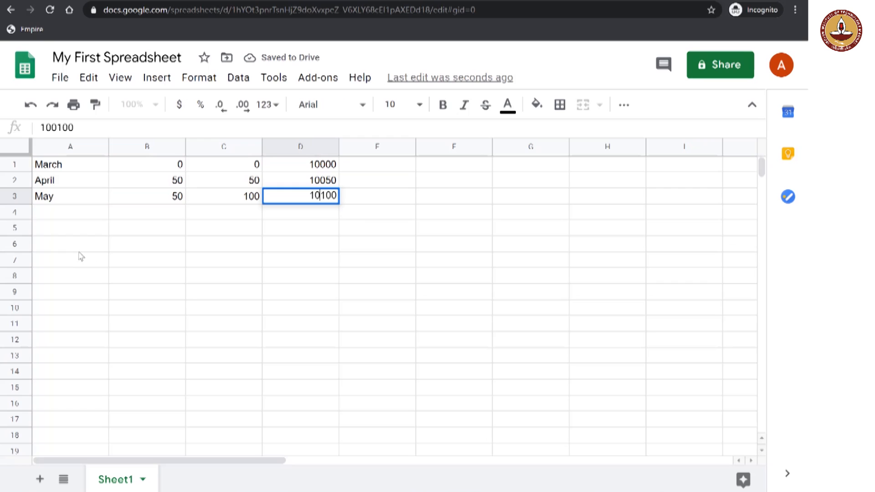
{"action": "key", "text": "enter"}
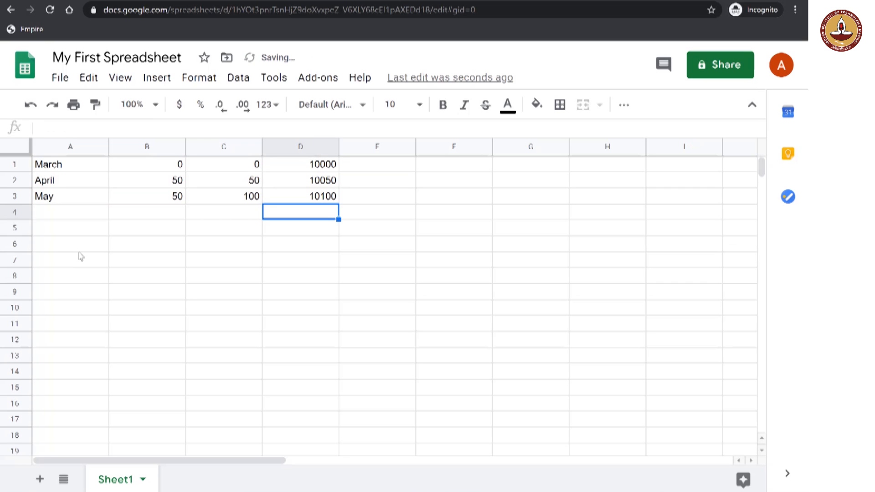
{"action": "left_click", "coordinate": [146, 212]}
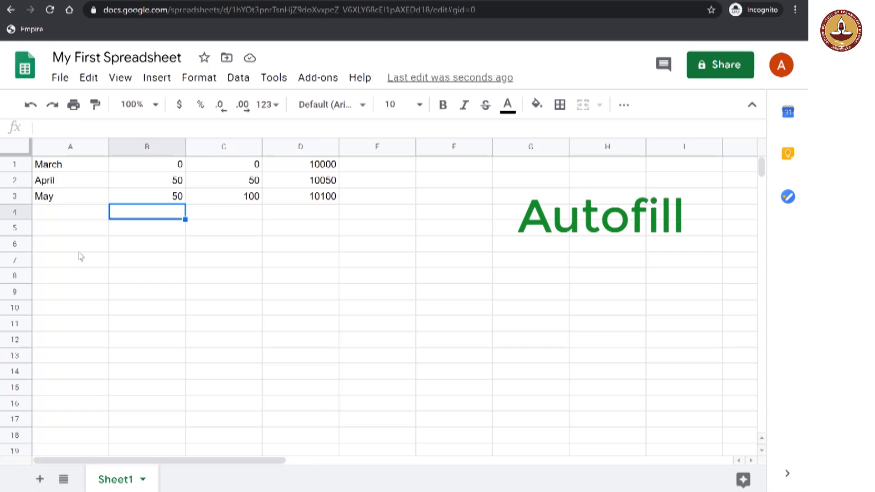
Autofill May's interest of 50 from B3 down to B11.
{"action": "left_click", "coordinate": [147, 196]}
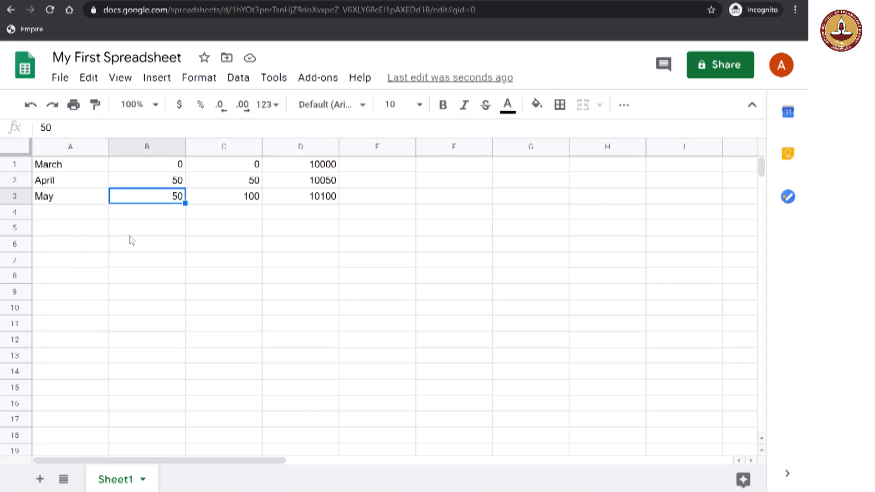
{"action": "mouse_move", "coordinate": [162, 206]}
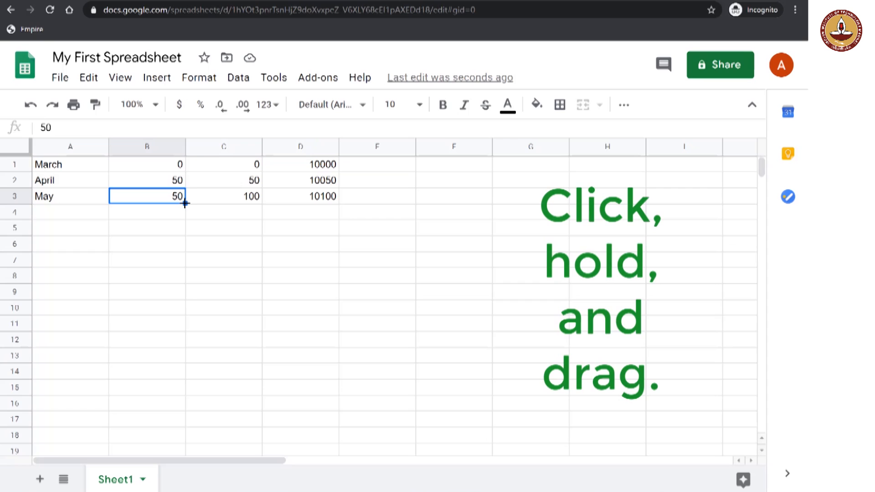
{"action": "left_click_drag", "start_coordinate": [186, 204], "coordinate": [177, 304]}
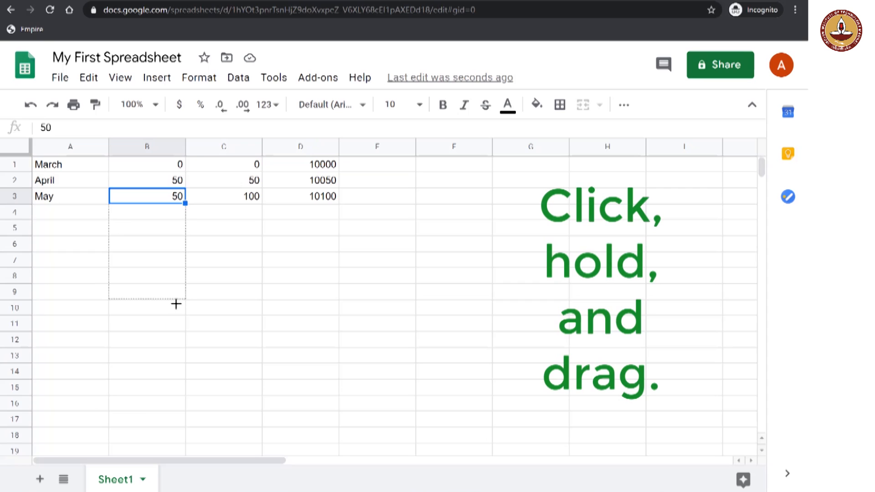
{"action": "left_click_drag", "start_coordinate": [184, 203], "coordinate": [184, 329]}
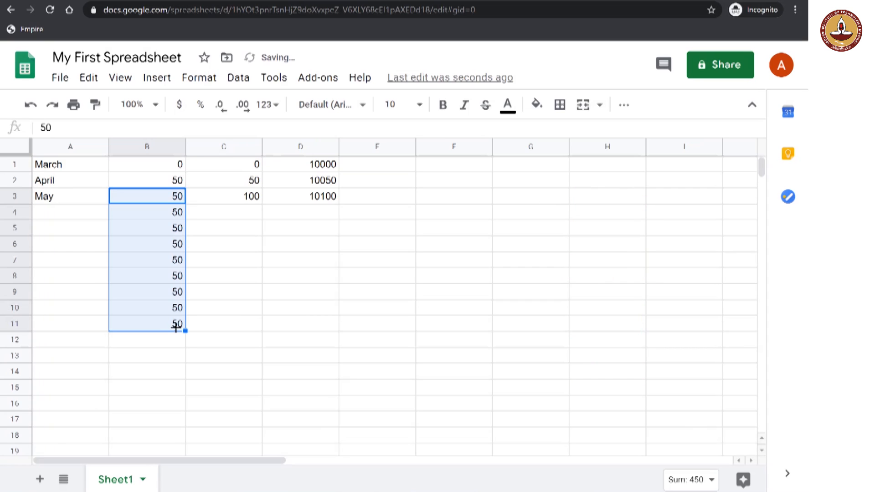
{"action": "mouse_move", "coordinate": [193, 366]}
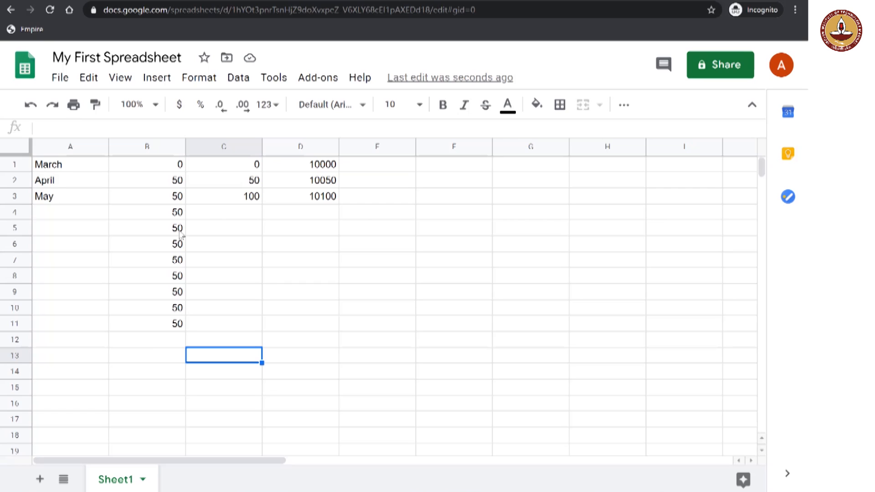
{"action": "mouse_move", "coordinate": [249, 173]}
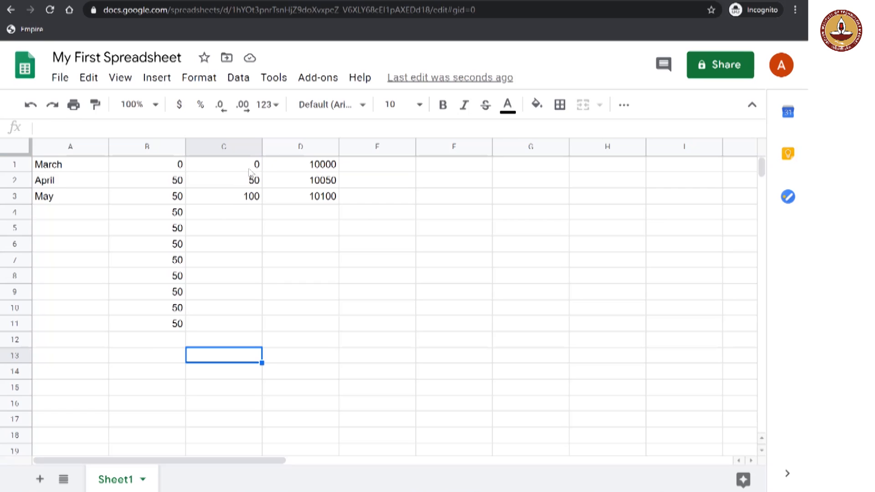
Select the existing cumulative interest values and autofill column C to 500 at row 11.
{"action": "left_click", "coordinate": [224, 180]}
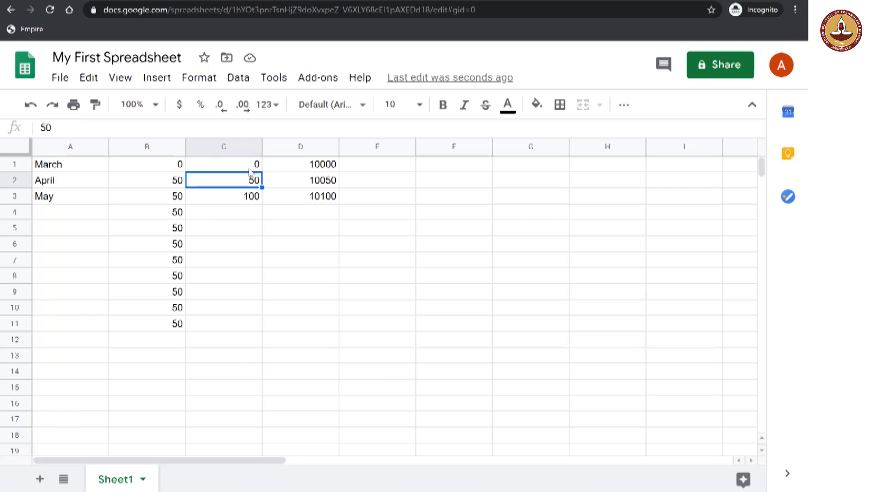
{"action": "left_click", "coordinate": [224, 196]}
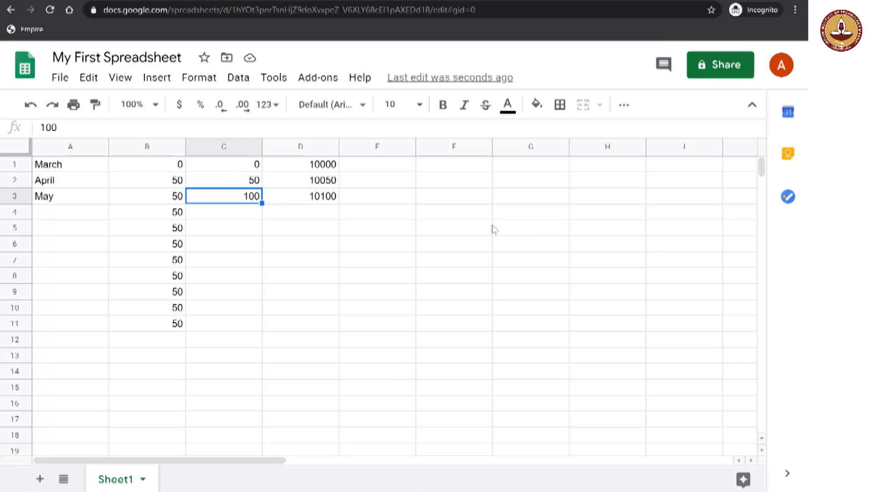
{"action": "left_click", "coordinate": [224, 179]}
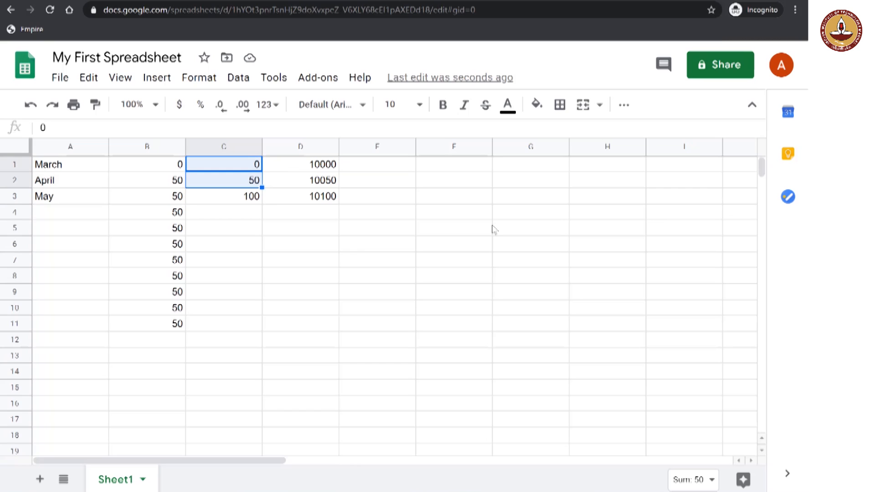
{"action": "left_click", "coordinate": [224, 196]}
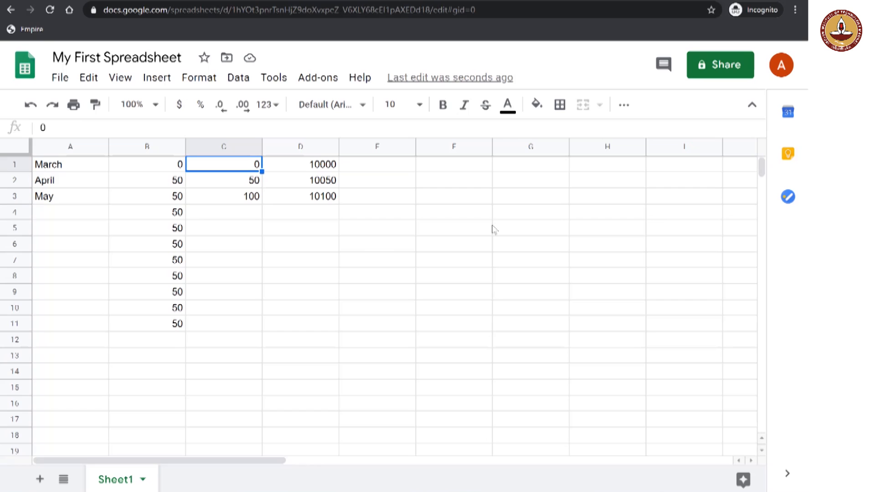
{"action": "key", "text": "shift+down"}
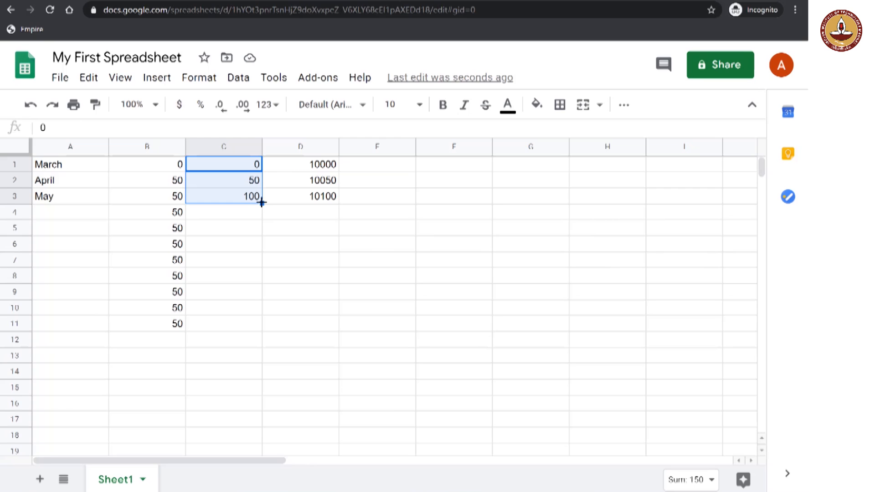
{"action": "left_click_drag", "start_coordinate": [262, 202], "coordinate": [255, 309]}
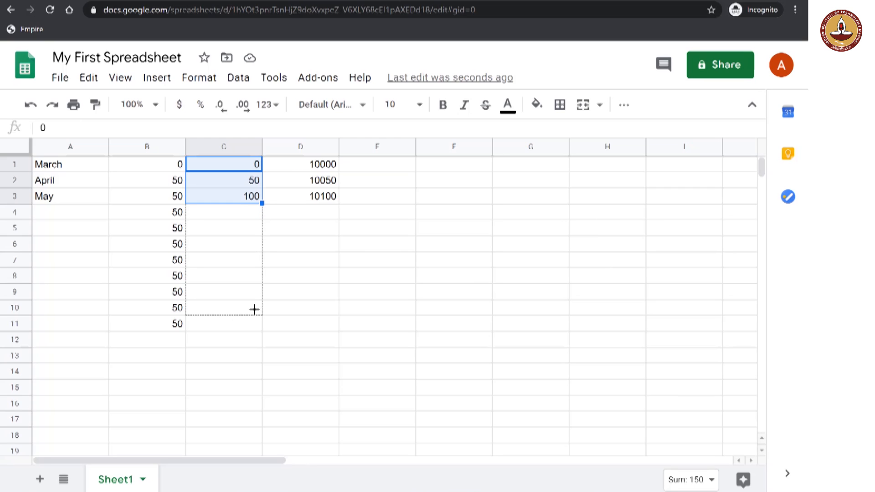
{"action": "left_click_drag", "start_coordinate": [254, 202], "coordinate": [255, 329]}
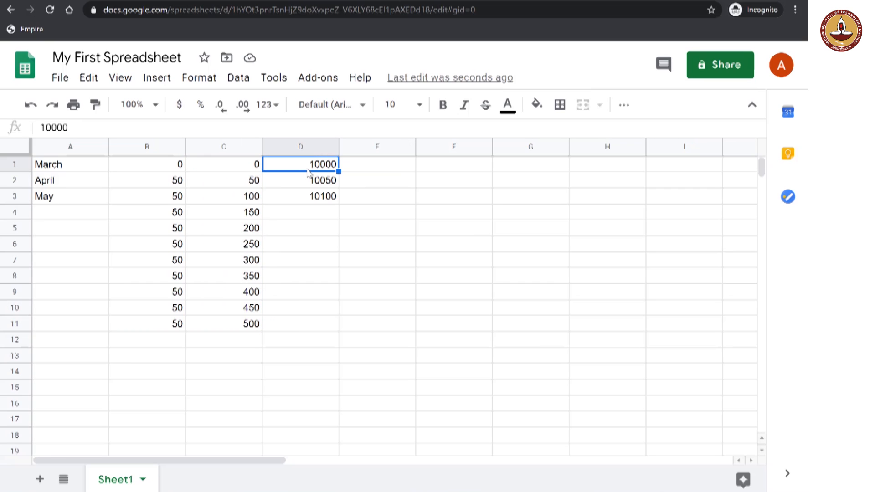
Select the three column D totals and autofill them down to 10500 at row 11.
{"action": "left_click_drag", "start_coordinate": [322, 164], "coordinate": [323, 180]}
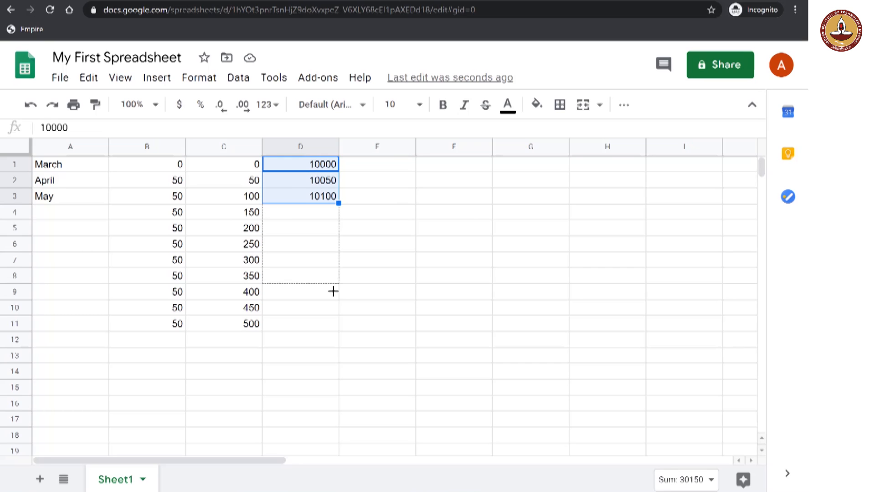
{"action": "left_click_drag", "start_coordinate": [339, 203], "coordinate": [339, 330]}
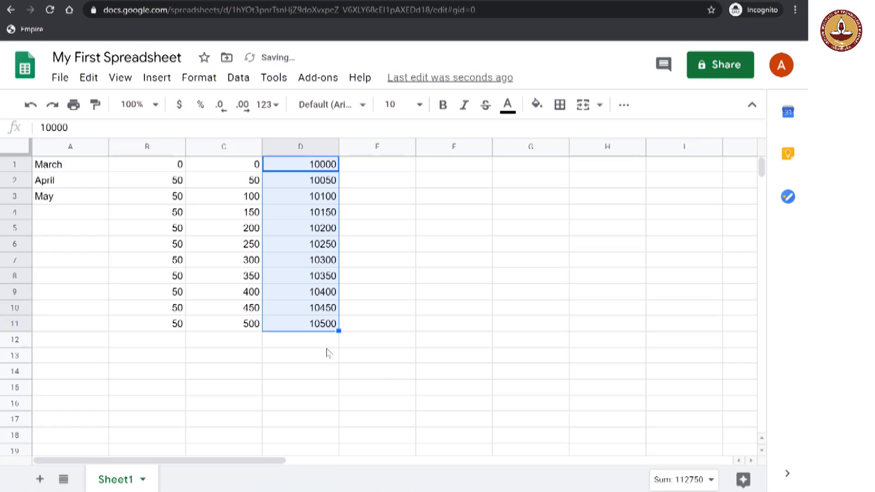
{"action": "left_click", "coordinate": [301, 419]}
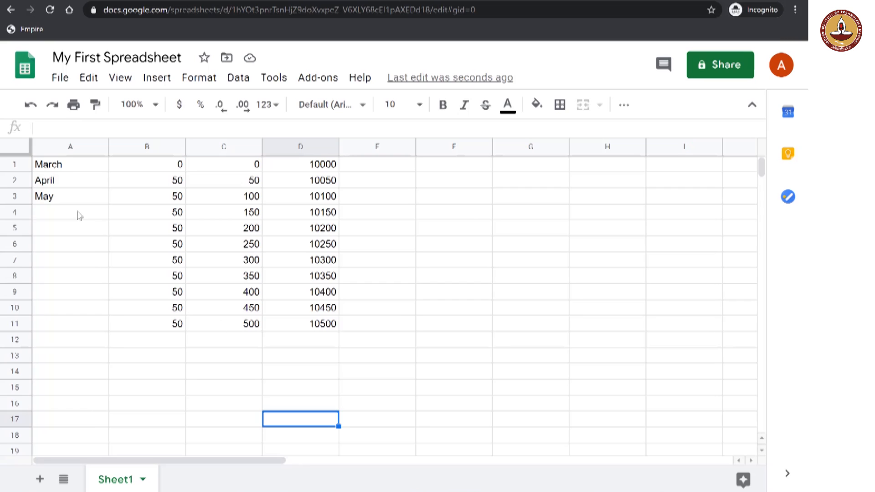
{"action": "left_click", "coordinate": [70, 196]}
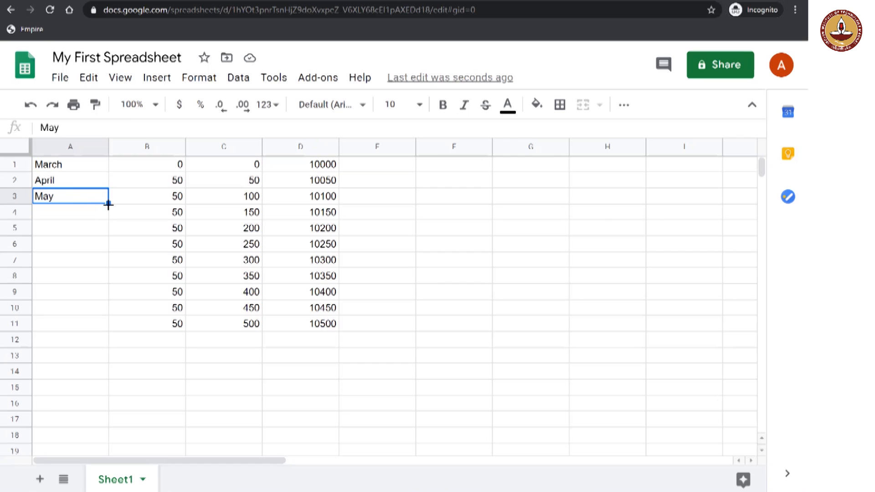
Autofill column A from the May cell down to row 11, adding June through January.
{"action": "left_click_drag", "start_coordinate": [109, 204], "coordinate": [96, 311]}
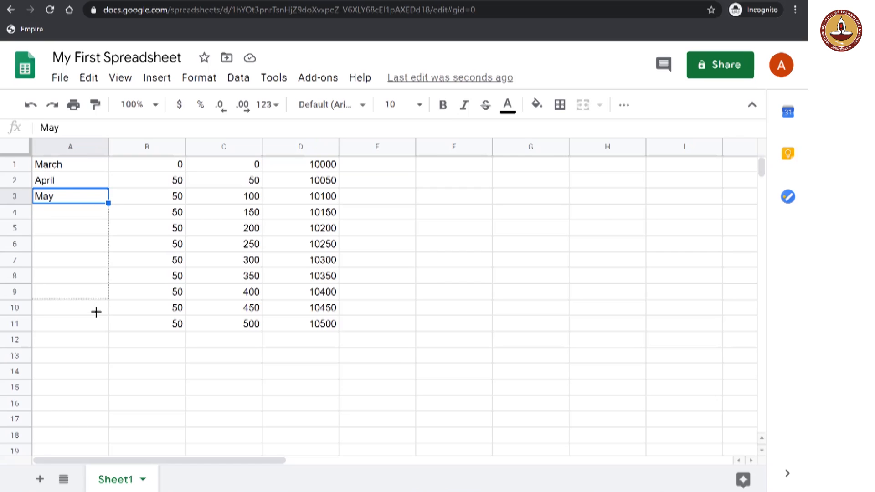
{"action": "left_click_drag", "start_coordinate": [95, 196], "coordinate": [95, 324]}
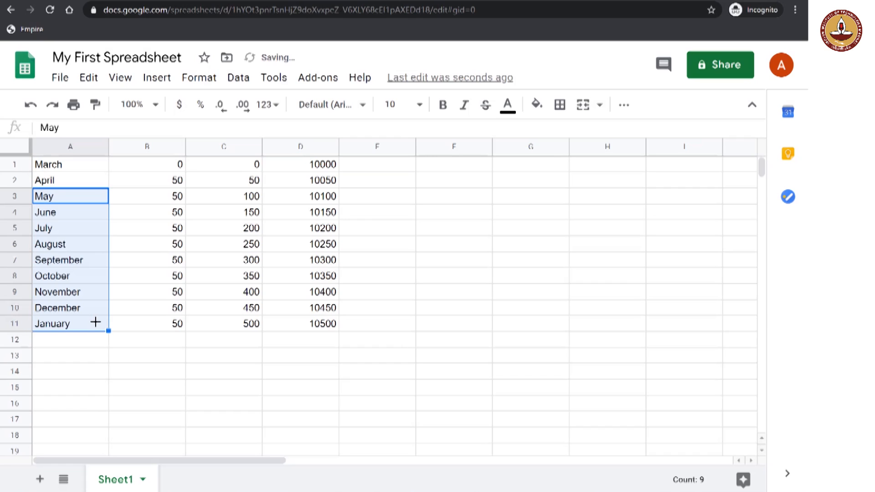